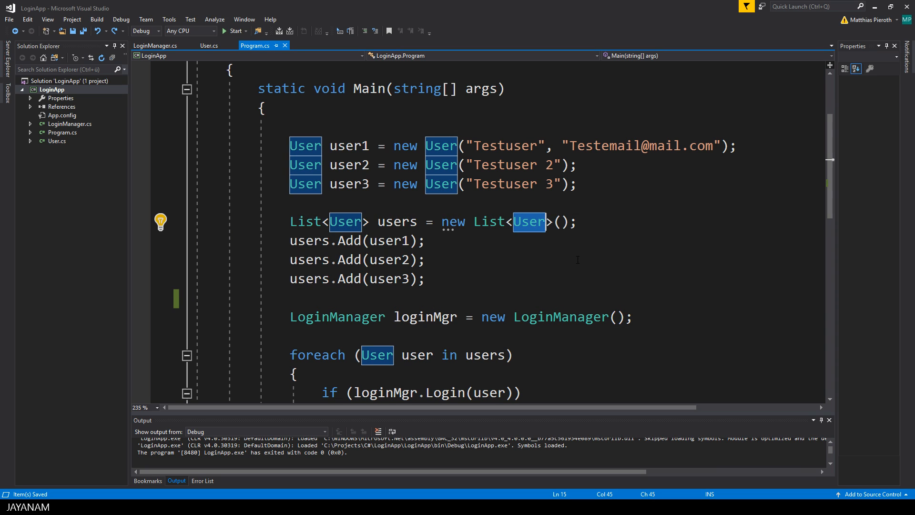
{"action": "mouse_move", "coordinate": [385, 240]}
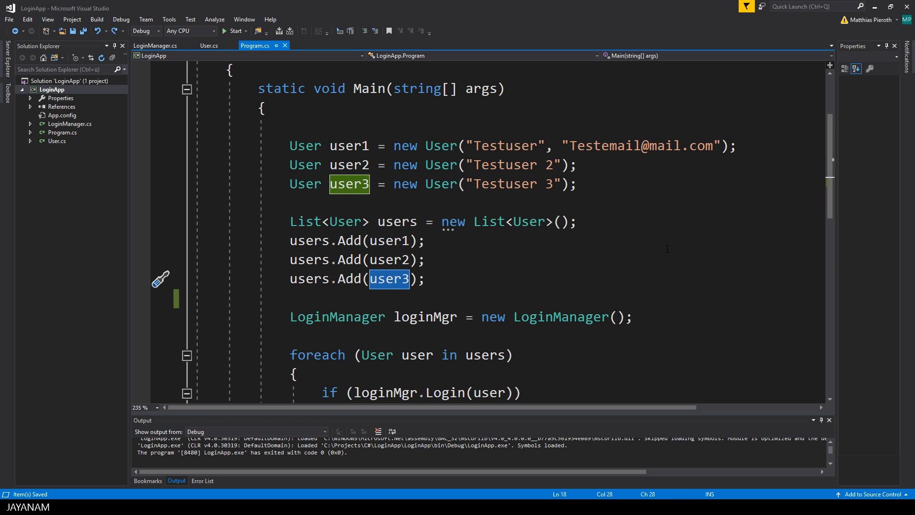
Clear space below the LoginManager line and review the for loop structure reference.
{"action": "scroll", "scroll_direction": "down", "scroll_amount": 3}
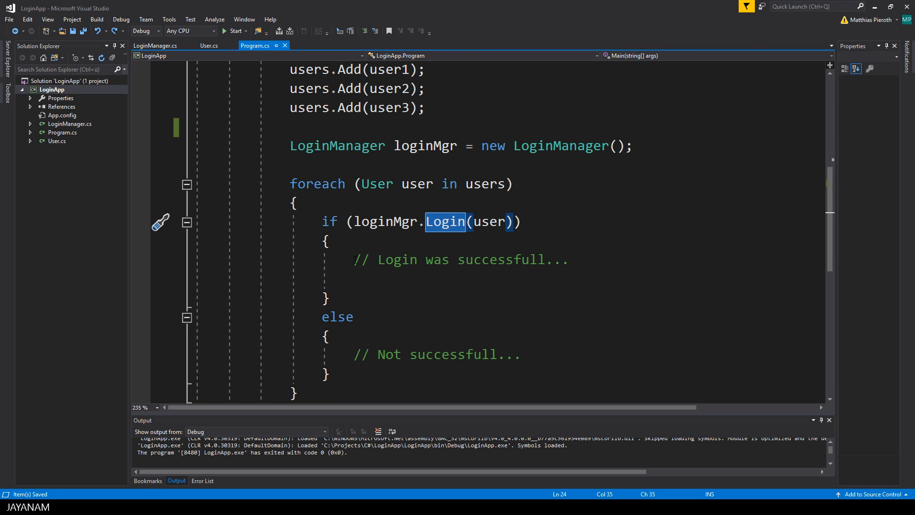
{"action": "scroll", "scroll_direction": "down", "scroll_amount": 3}
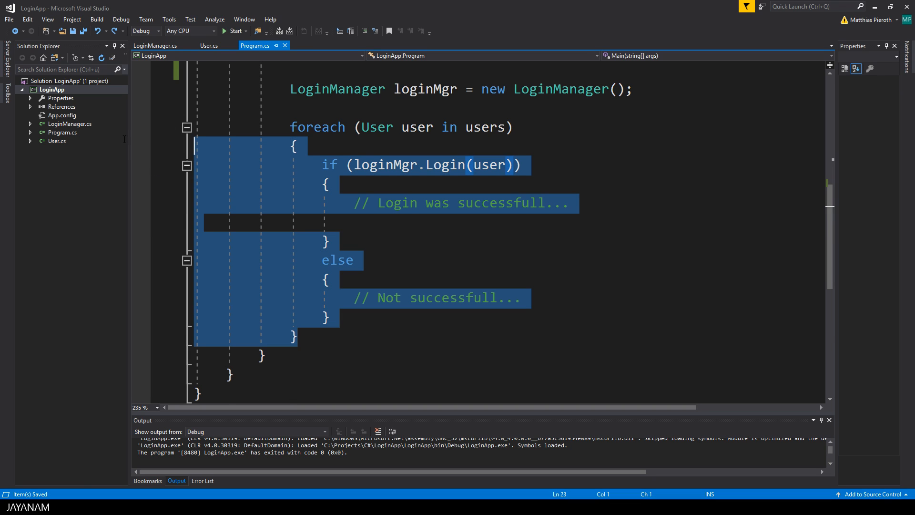
{"action": "key", "text": "Delete"}
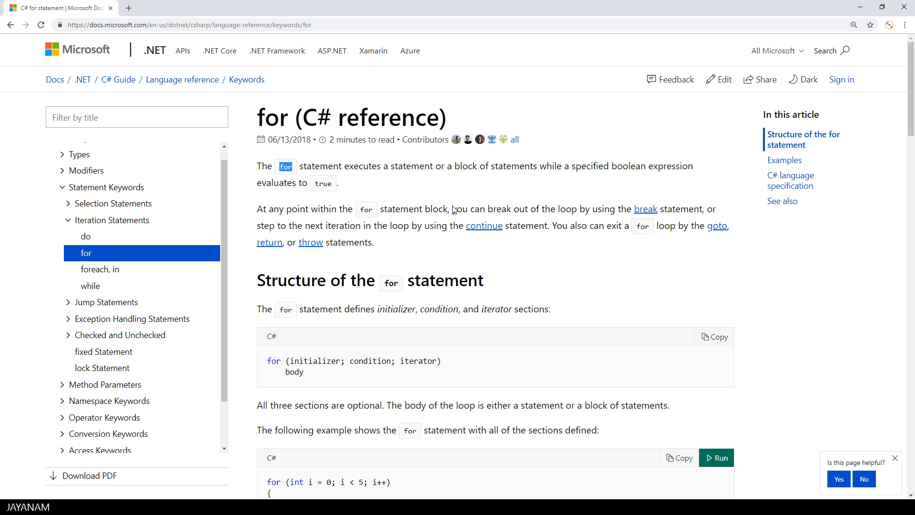
{"action": "mouse_move", "coordinate": [475, 223]}
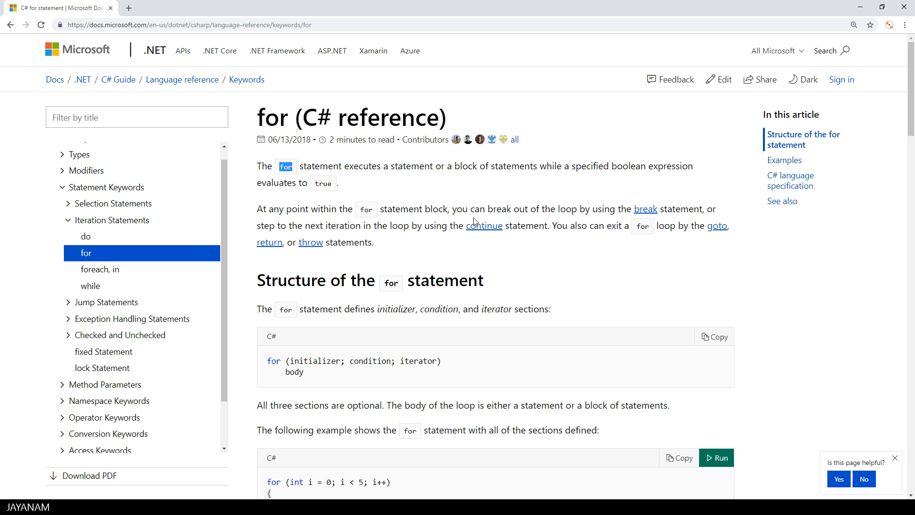
{"action": "mouse_move", "coordinate": [409, 378]}
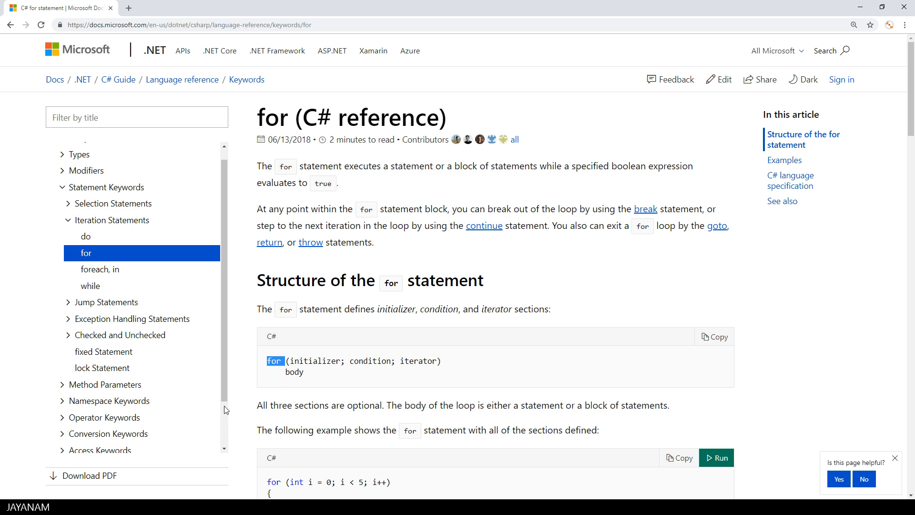
{"action": "double_click", "coordinate": [313, 360]}
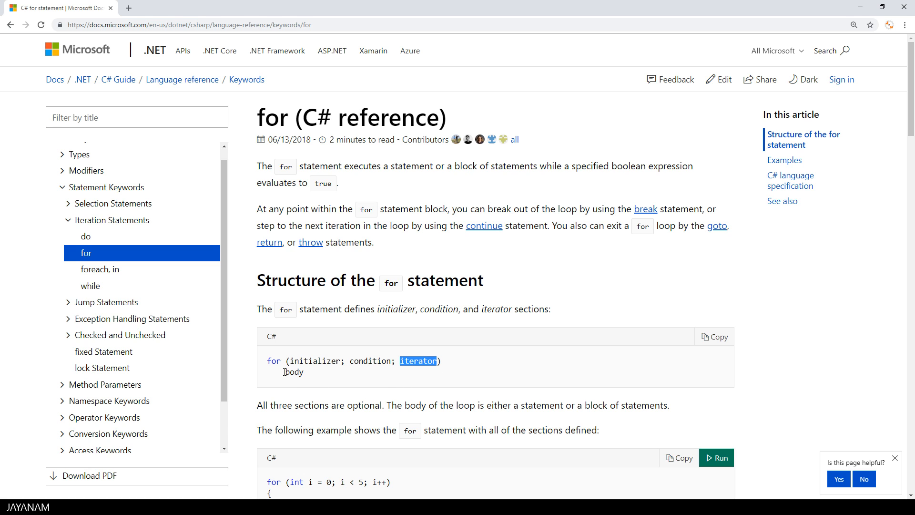
{"action": "double_click", "coordinate": [294, 372]}
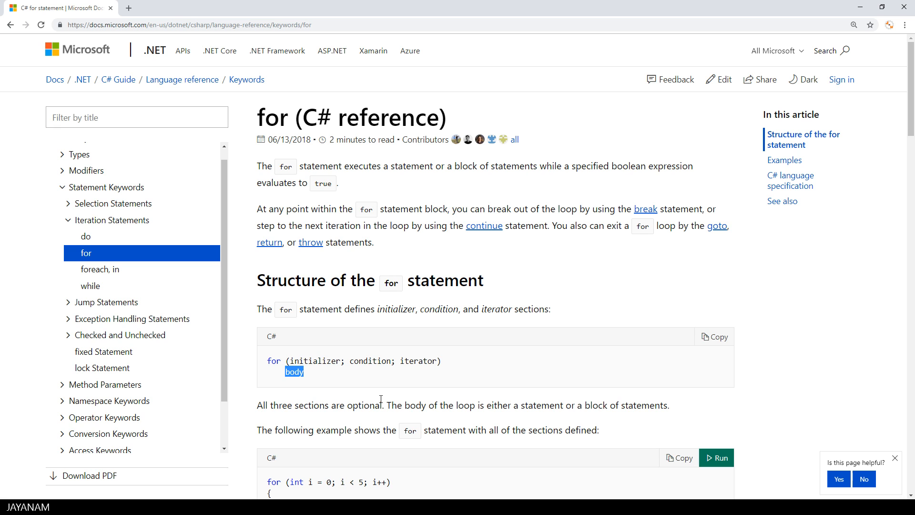
{"action": "mouse_move", "coordinate": [589, 231]}
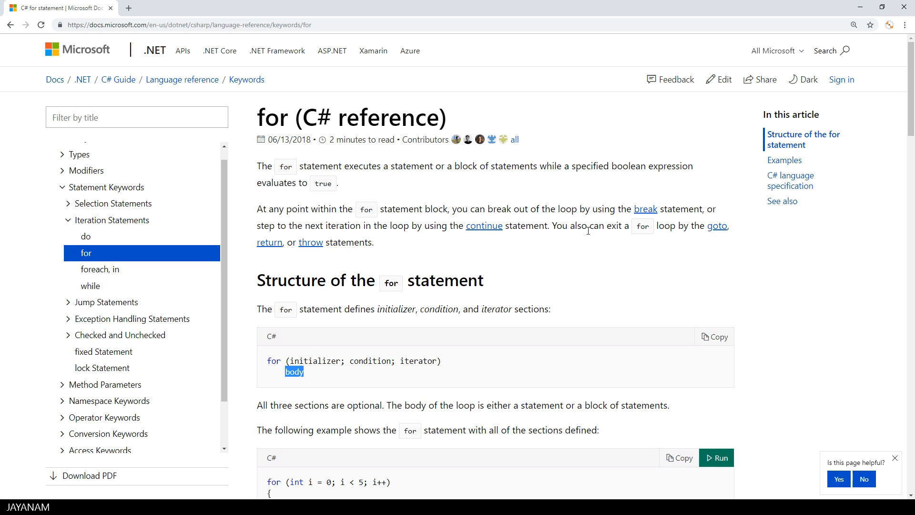
{"action": "mouse_move", "coordinate": [645, 210]}
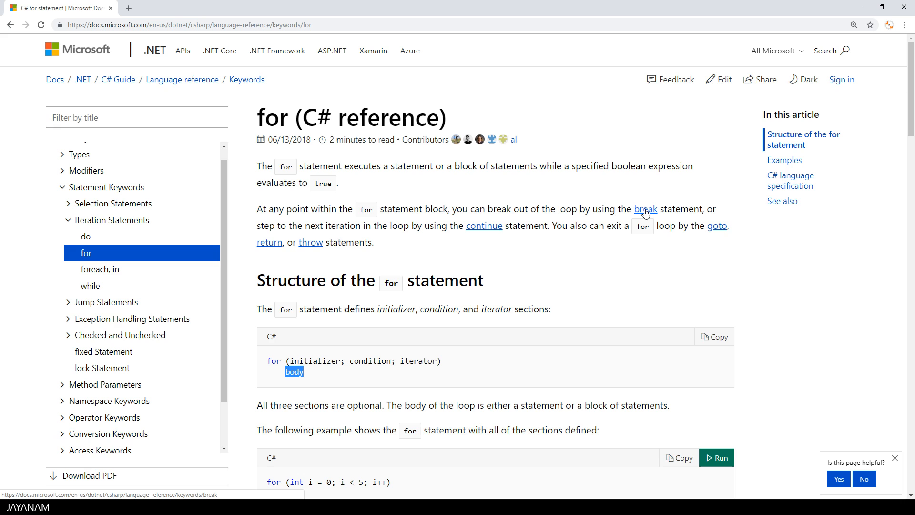
{"action": "mouse_move", "coordinate": [417, 263]}
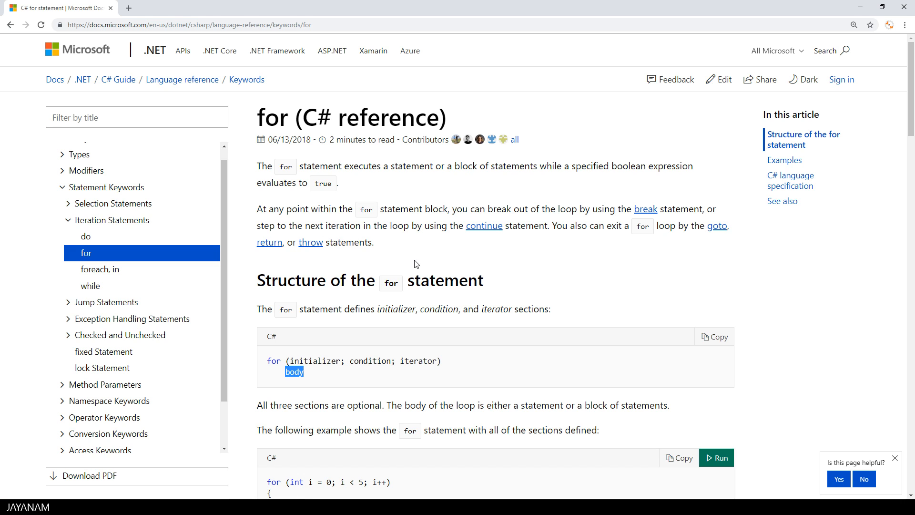
{"action": "mouse_move", "coordinate": [447, 270]}
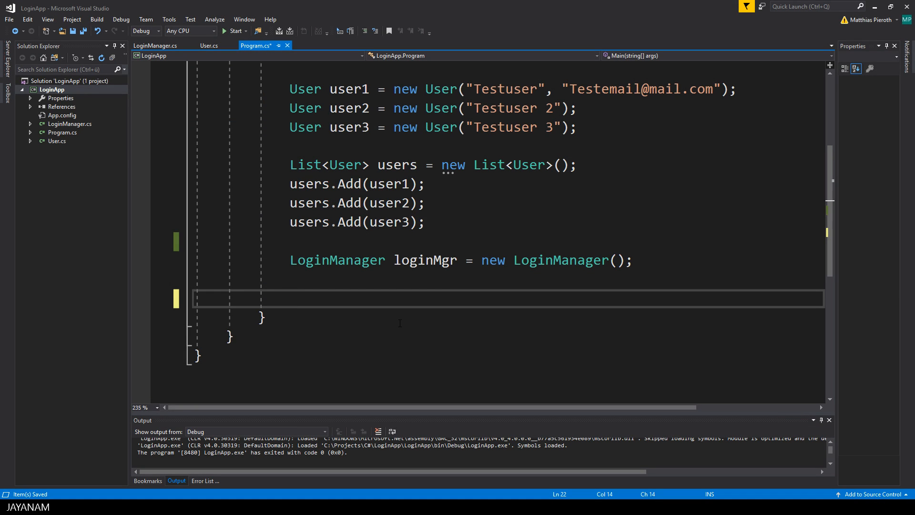
Write for(int i=0; i < users.Count; i++) with an empty braced body.
{"action": "type", "text": "for(i)"}
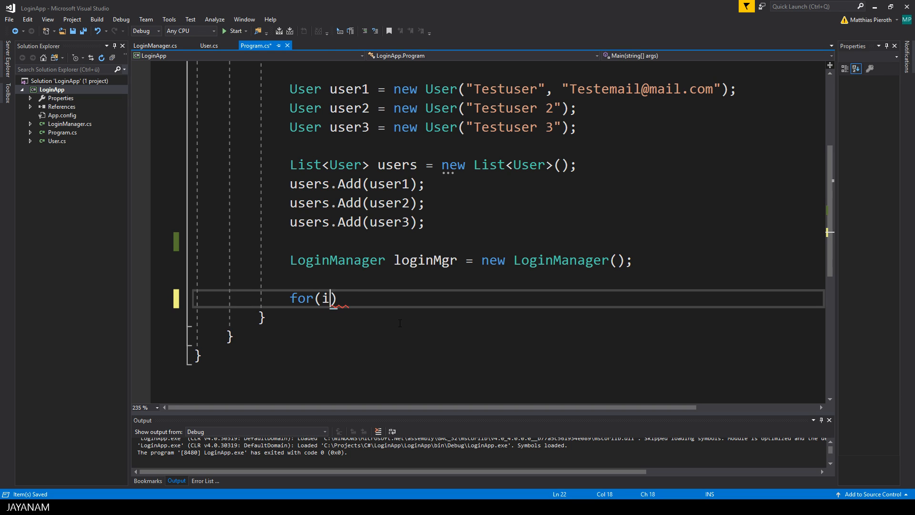
{"action": "type", "text": "nt i=0"}
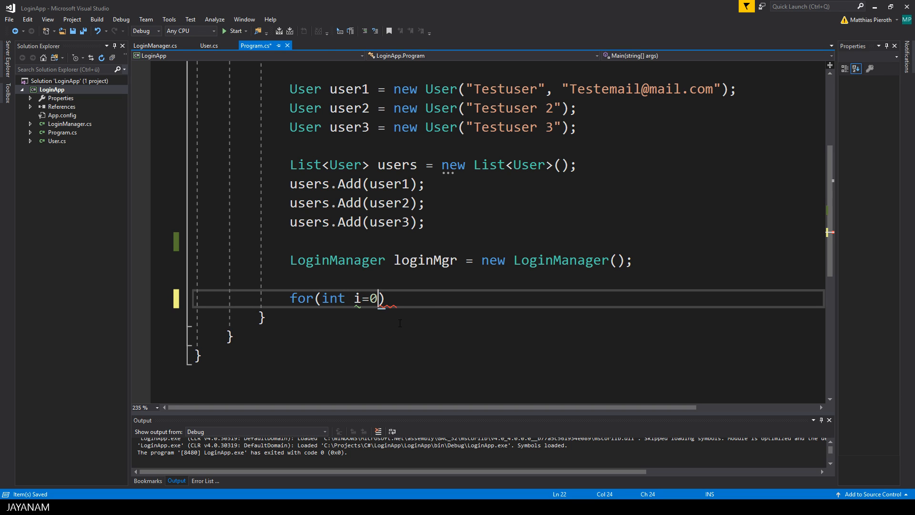
{"action": "type", "text": ";"}
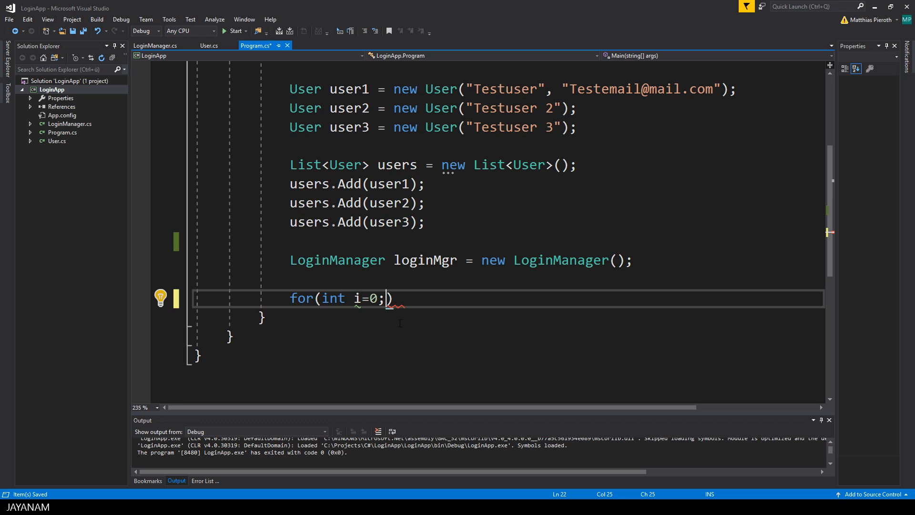
{"action": "type", "text": "i"}
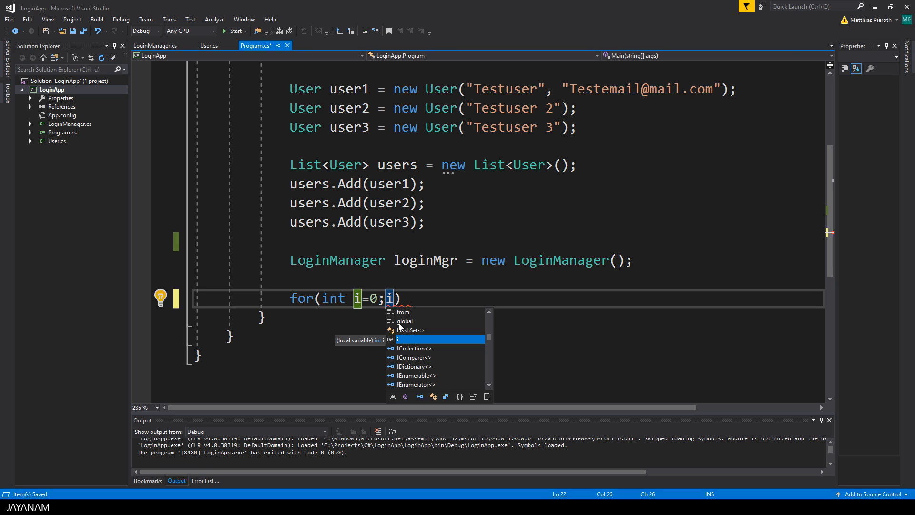
{"action": "type", "text": "<"}
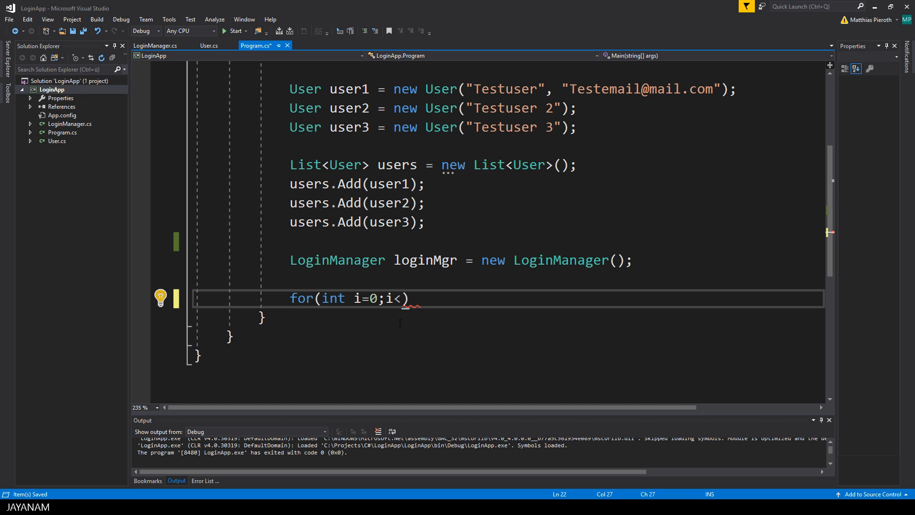
{"action": "type", "text": "users.Count; i++"}
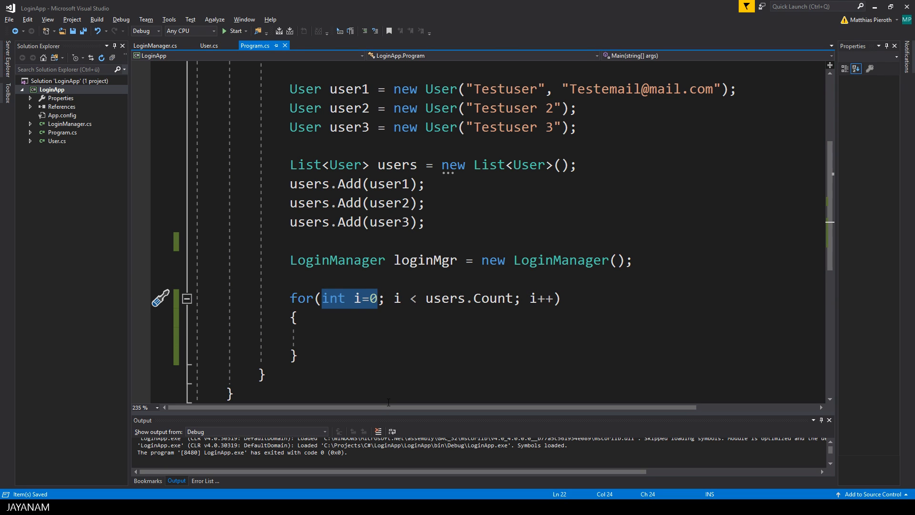
{"action": "mouse_move", "coordinate": [425, 356]}
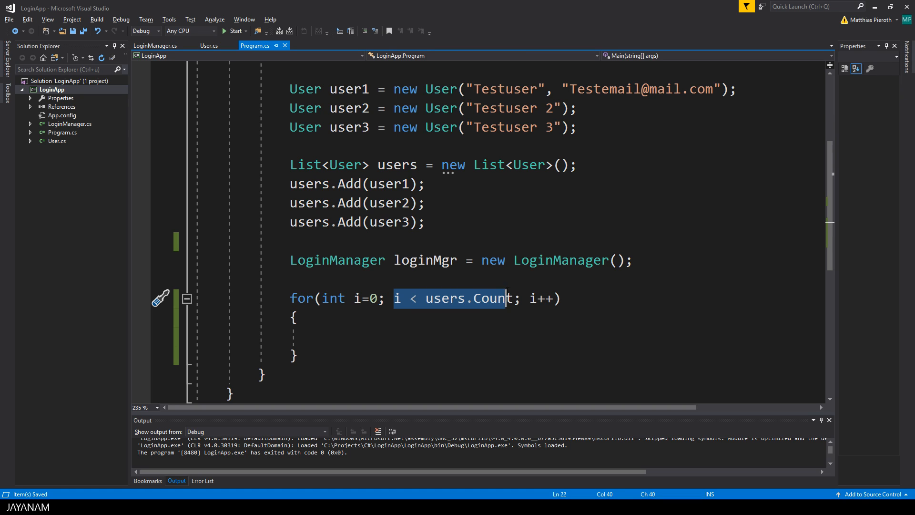
{"action": "double_click", "coordinate": [493, 299]}
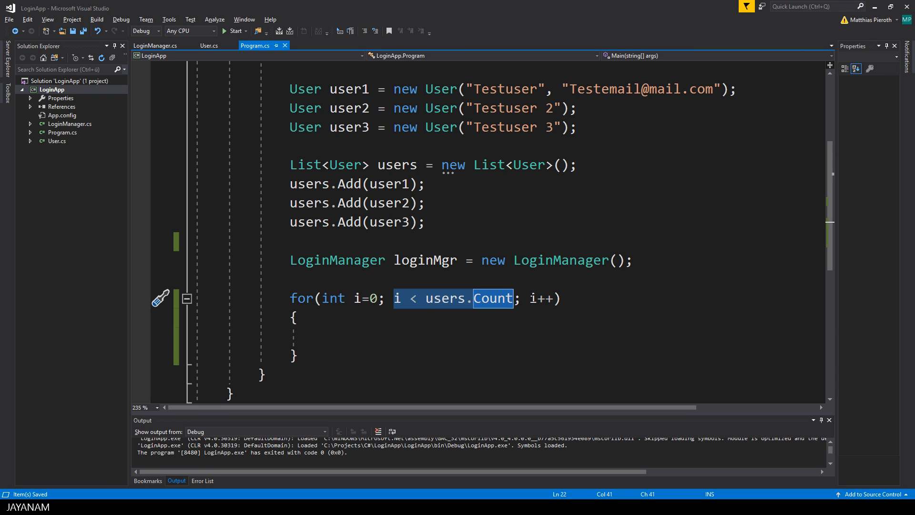
Inside the loop body declare User user = users[i];.
{"action": "left_click", "coordinate": [452, 337]}
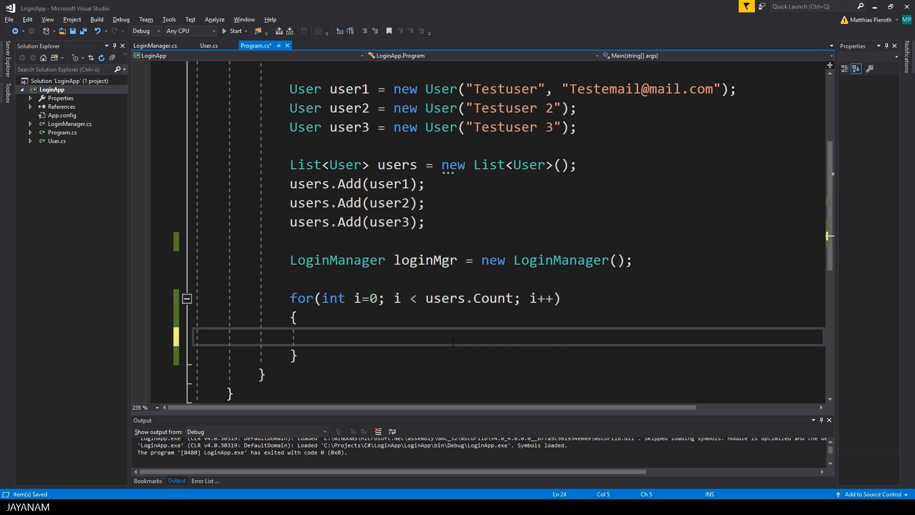
{"action": "type", "text": "user"}
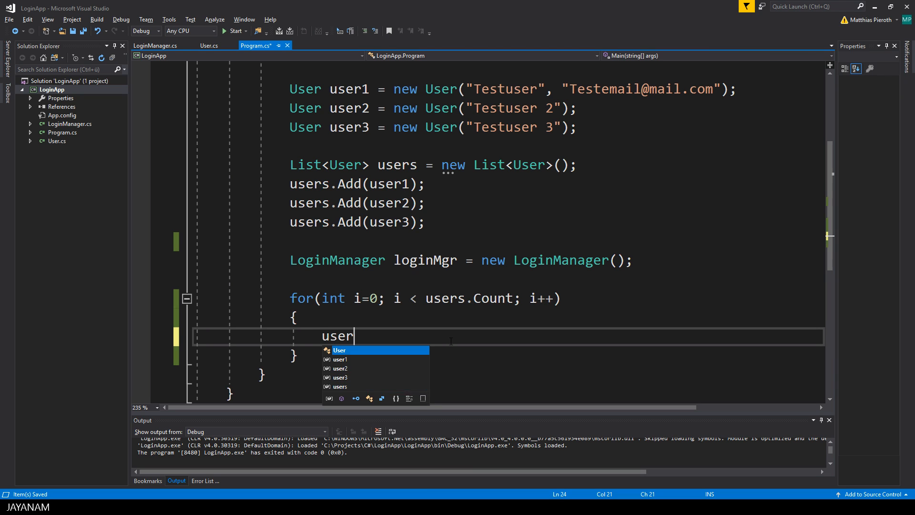
{"action": "type", "text": "s"}
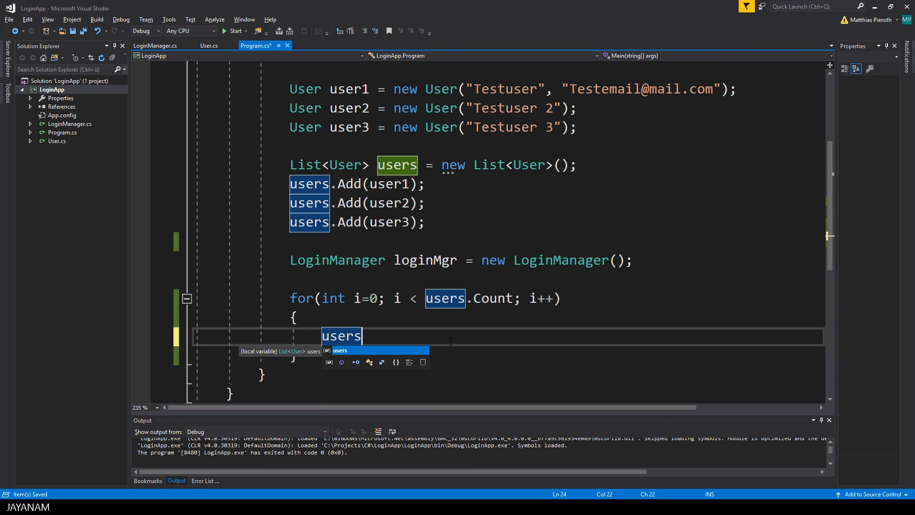
{"action": "type", "text": "["}
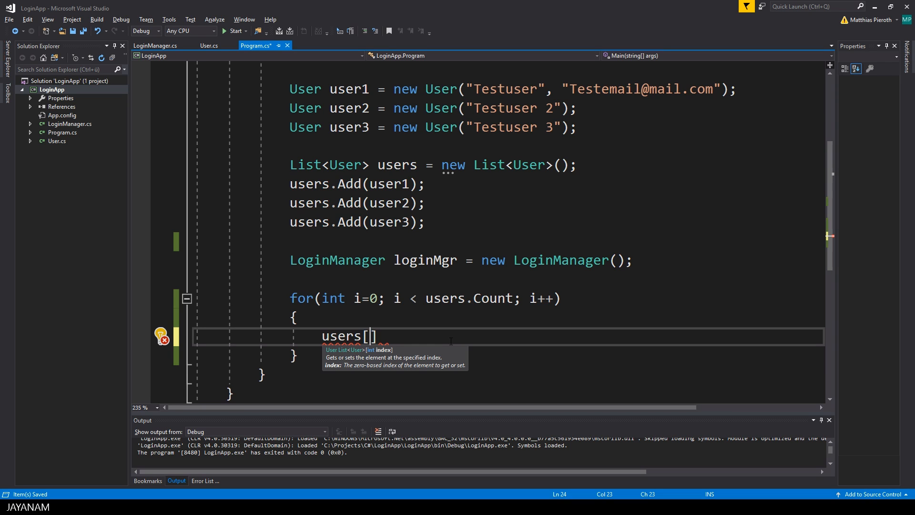
{"action": "type", "text": "i"}
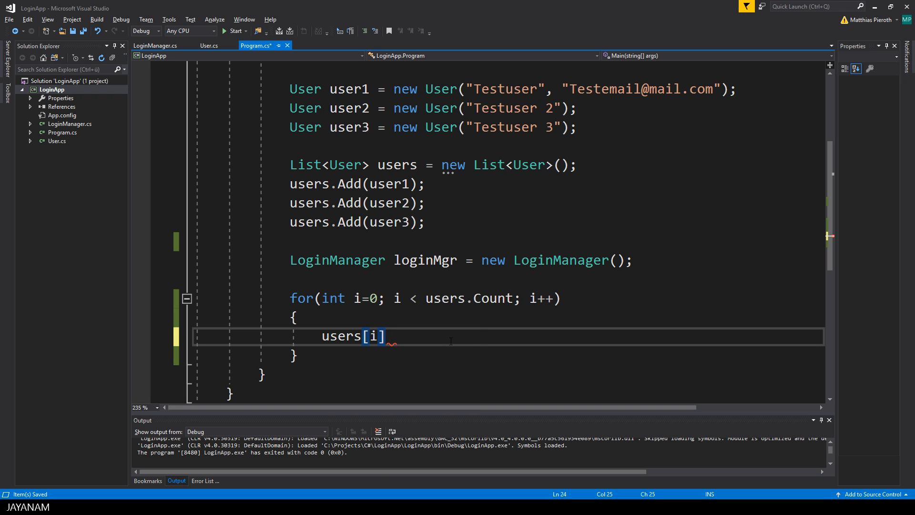
{"action": "double_click", "coordinate": [342, 335]}
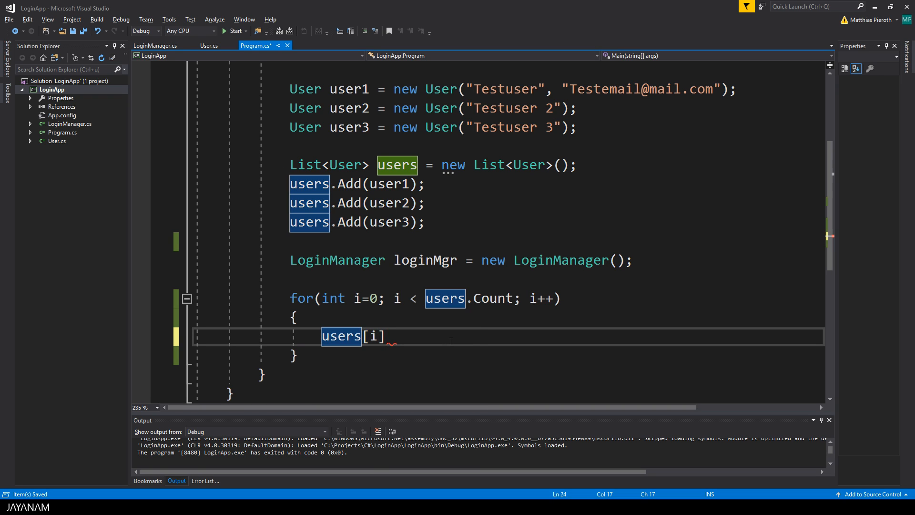
{"action": "type", "text": "User u"}
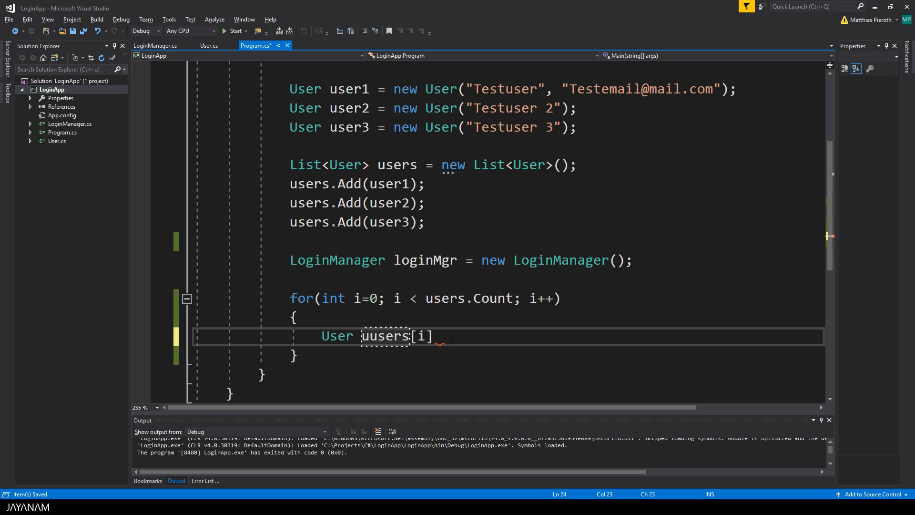
{"action": "type", "text": "user = users[i]:;"}
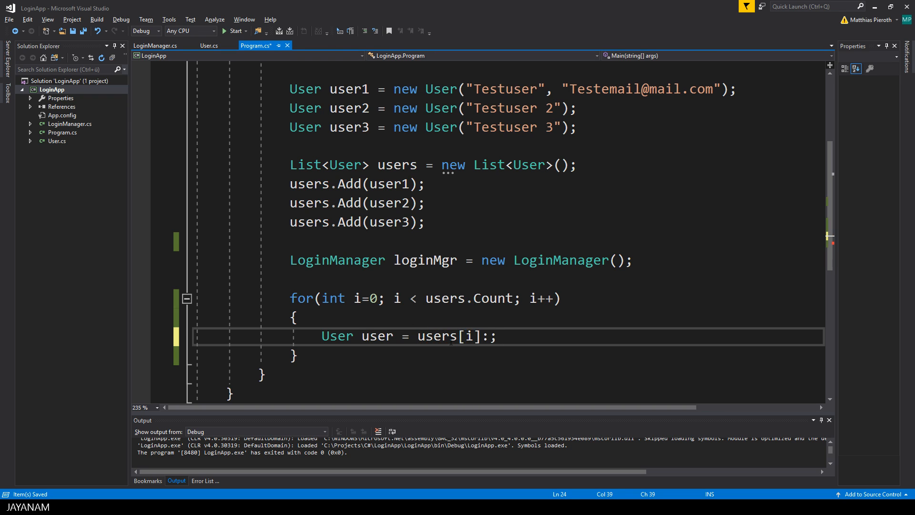
{"action": "key", "text": "Backspace"}
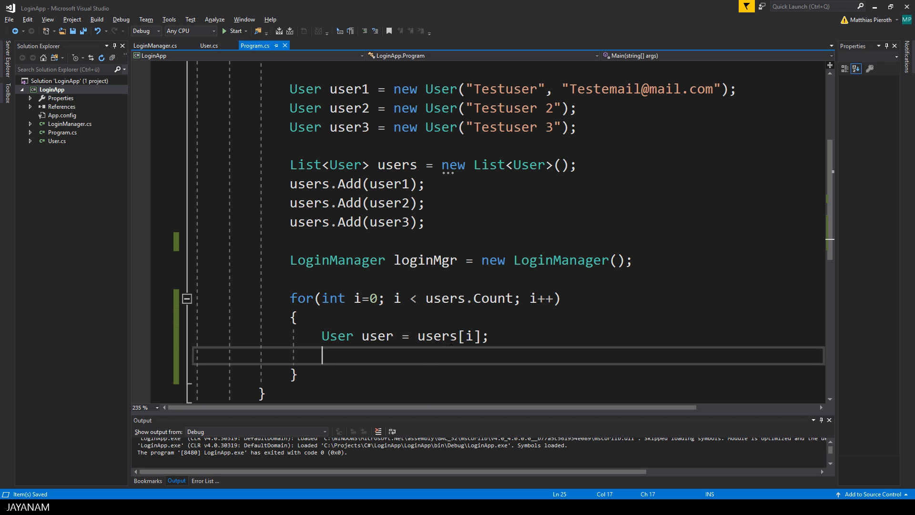
Log the current user in with loginMgr.Login(user);.
{"action": "type", "text": "loginMgr"}
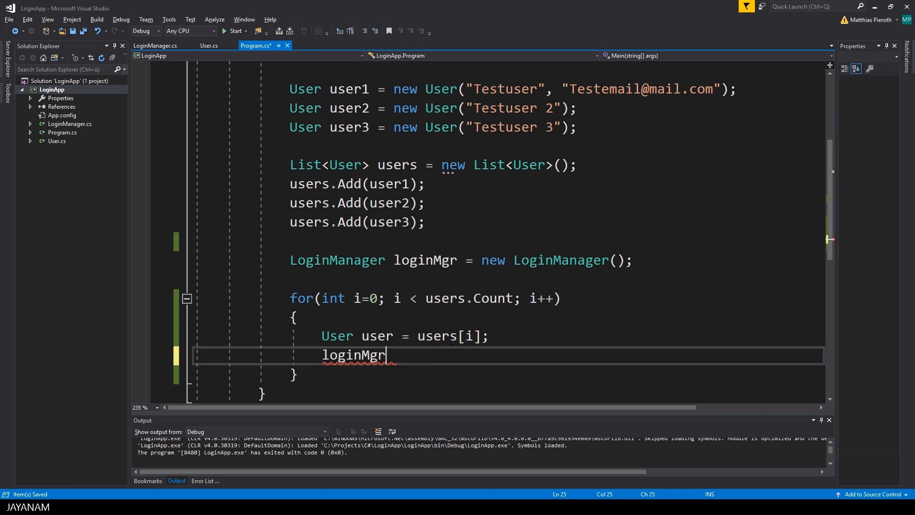
{"action": "type", "text": ".Login(user);"}
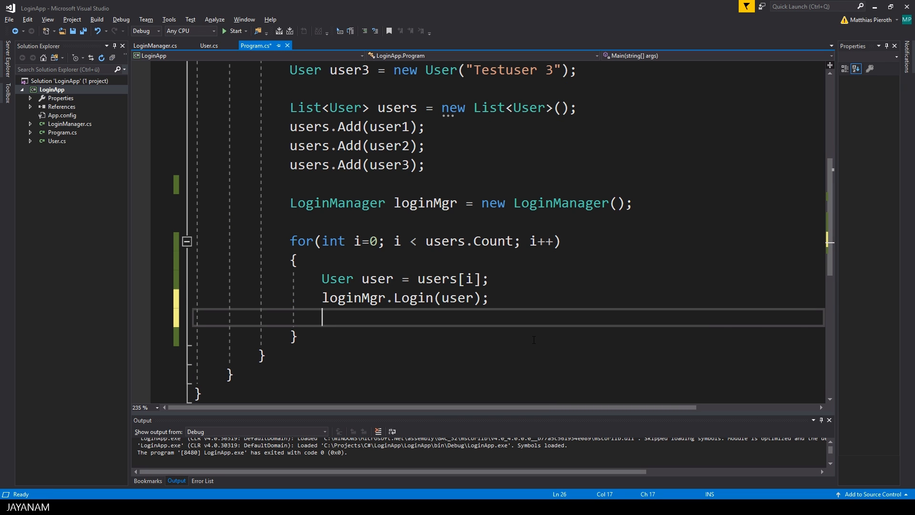
Add Console.WriteLine("Login user " + user.Name); after the login call in the loop.
{"action": "type", "text": "COns"}
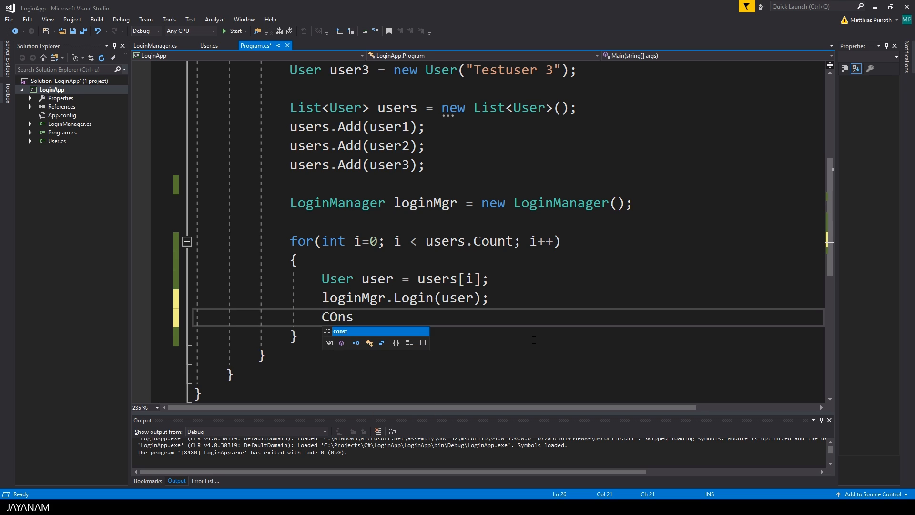
{"action": "type", "text": "ole"}
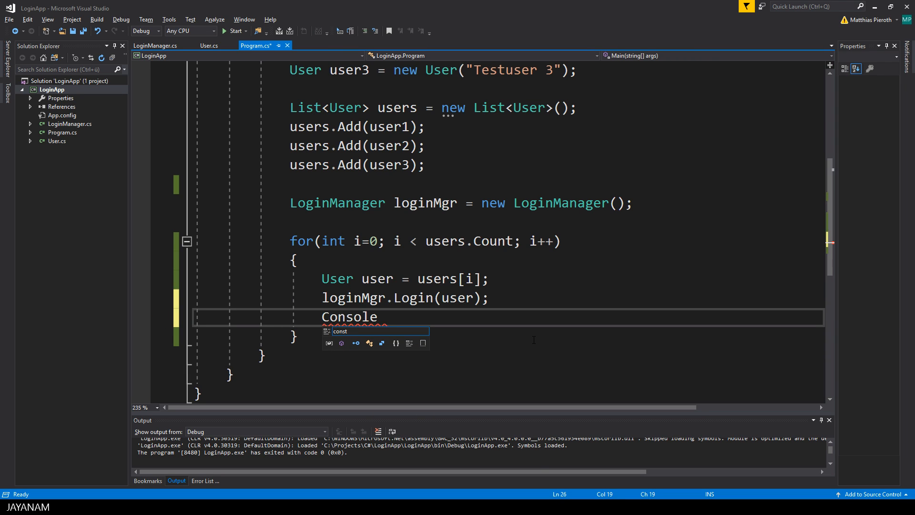
{"action": "type", "text": "."}
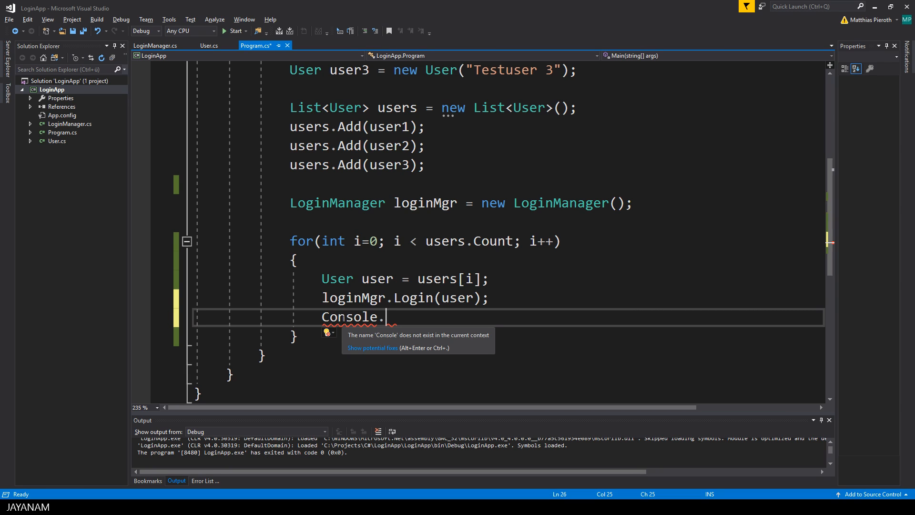
{"action": "left_click", "coordinate": [328, 332]}
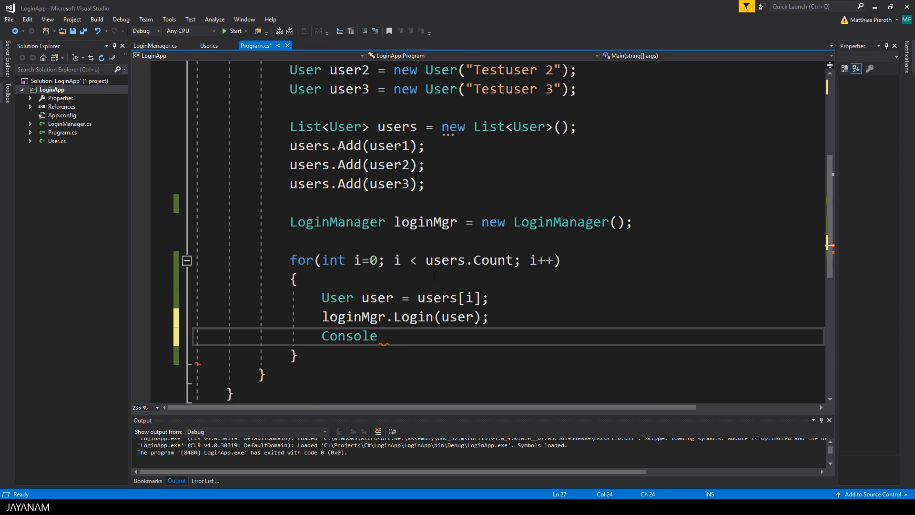
{"action": "type", "text": ".WriteLine"}
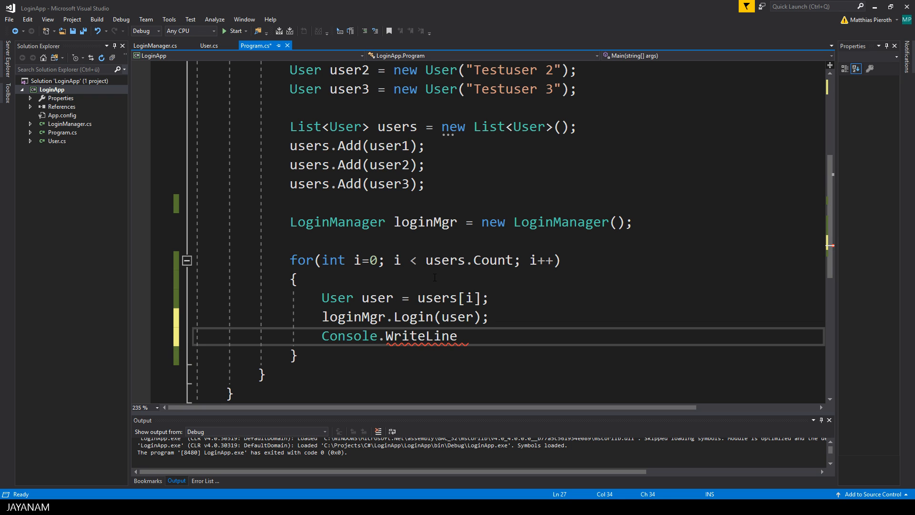
{"action": "type", "text": "(\"\")"}
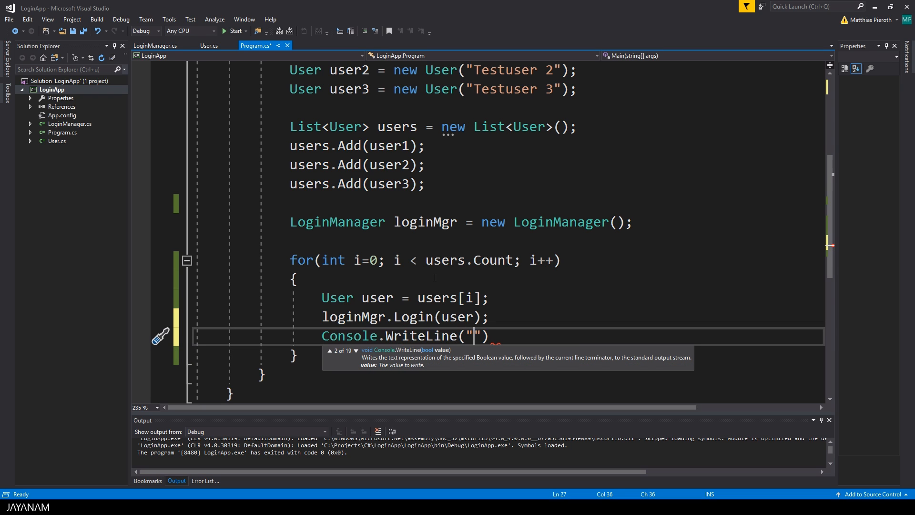
{"action": "type", "text": "Login user"}
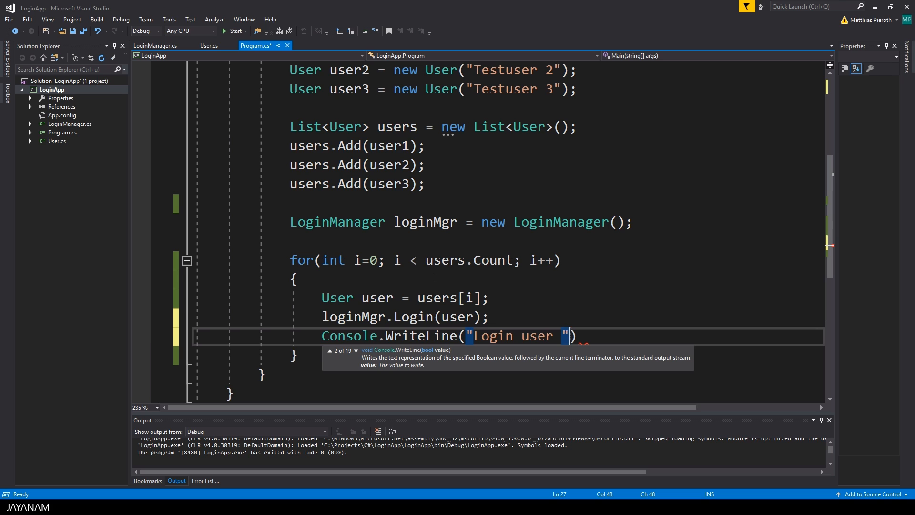
{"action": "type", "text": "+ user.Name"}
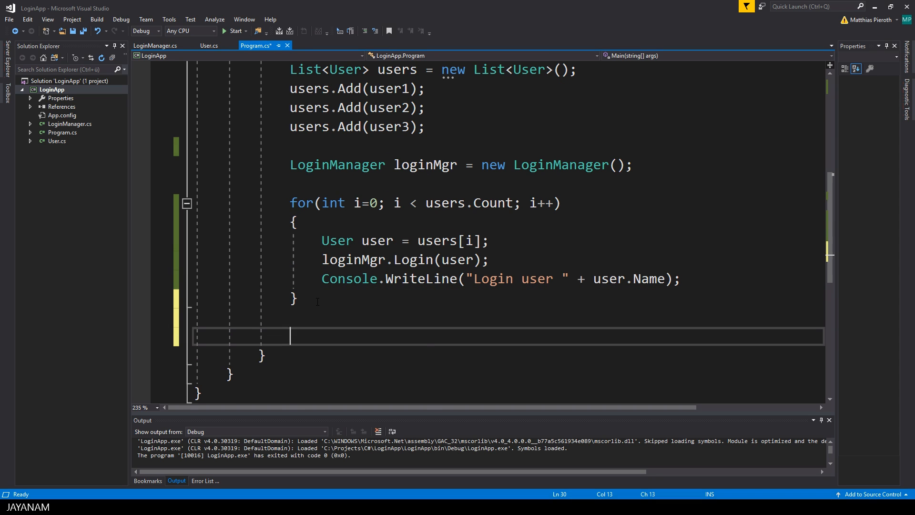
End Main with Console.ReadLine();, run LoginApp to see the three login lines, then close its console.
{"action": "type", "text": "Console."}
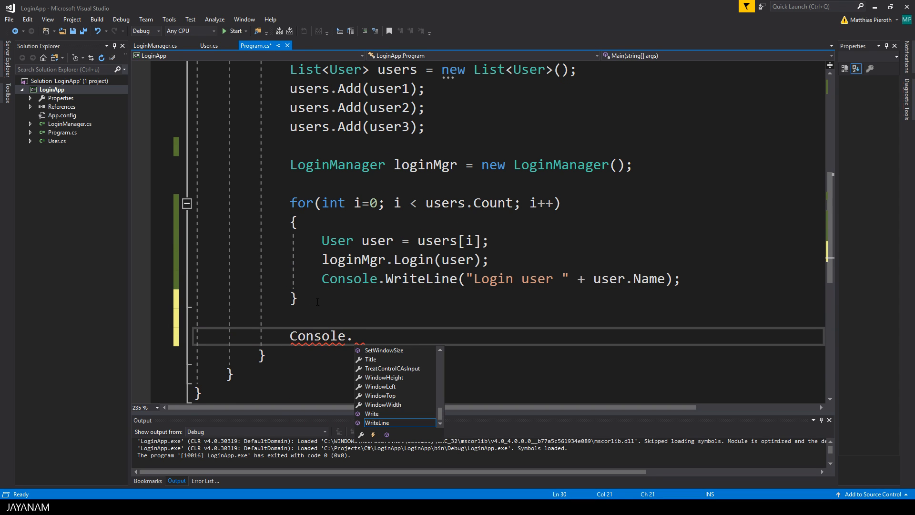
{"action": "type", "text": "re"}
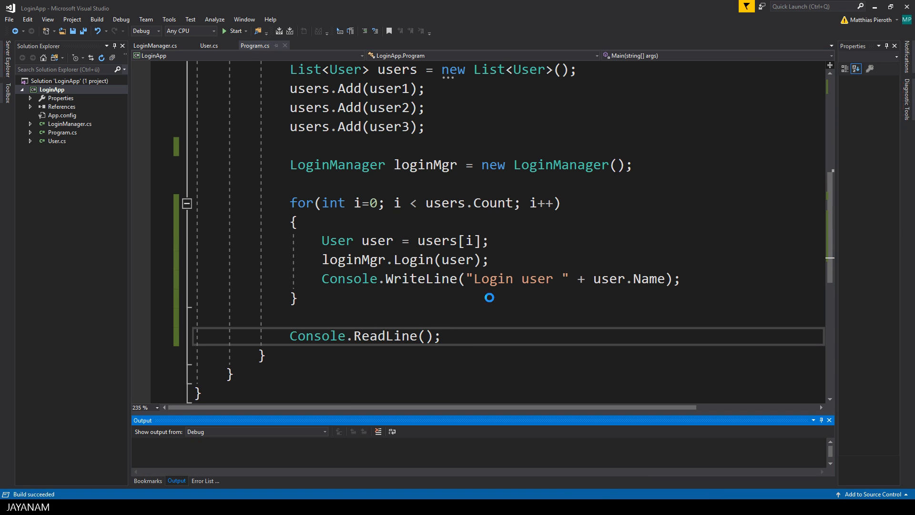
{"action": "left_click", "coordinate": [234, 31]}
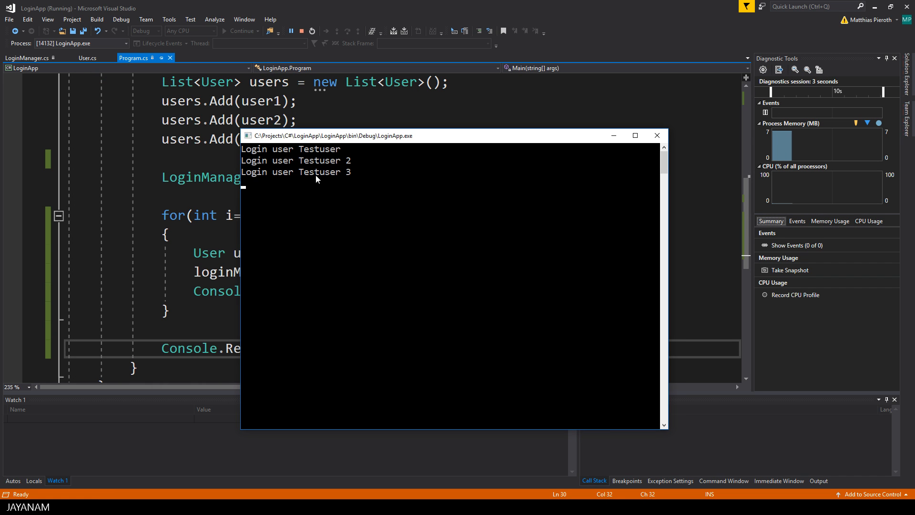
{"action": "mouse_move", "coordinate": [658, 136]}
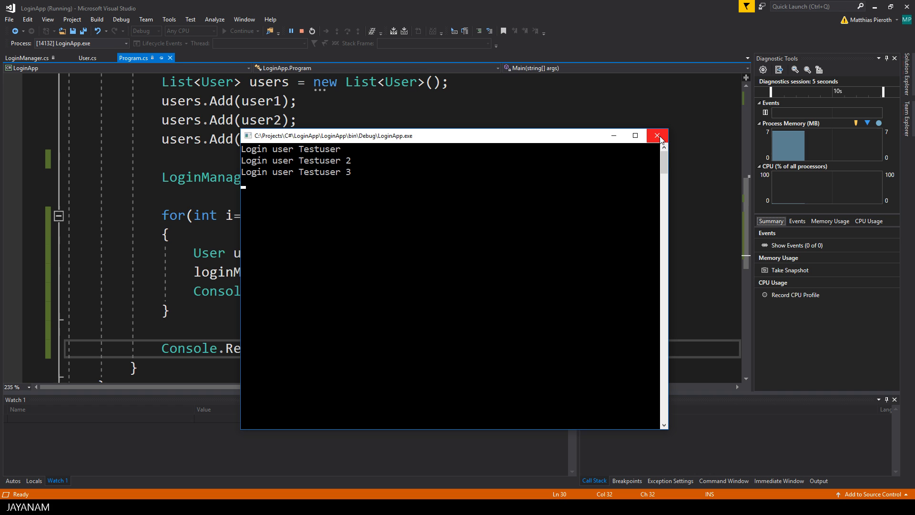
{"action": "left_click", "coordinate": [659, 134]}
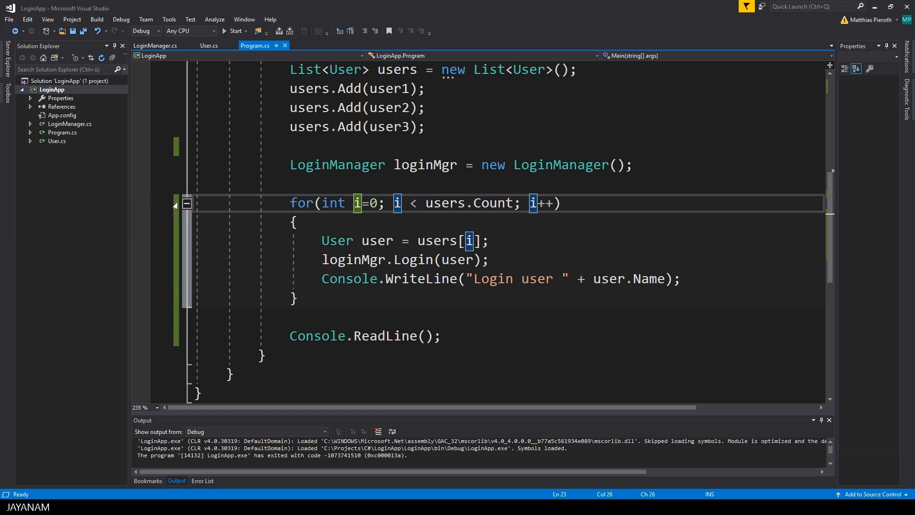
Set a breakpoint on the for loop line and start debugging LoginApp.
{"action": "left_click", "coordinate": [181, 202]}
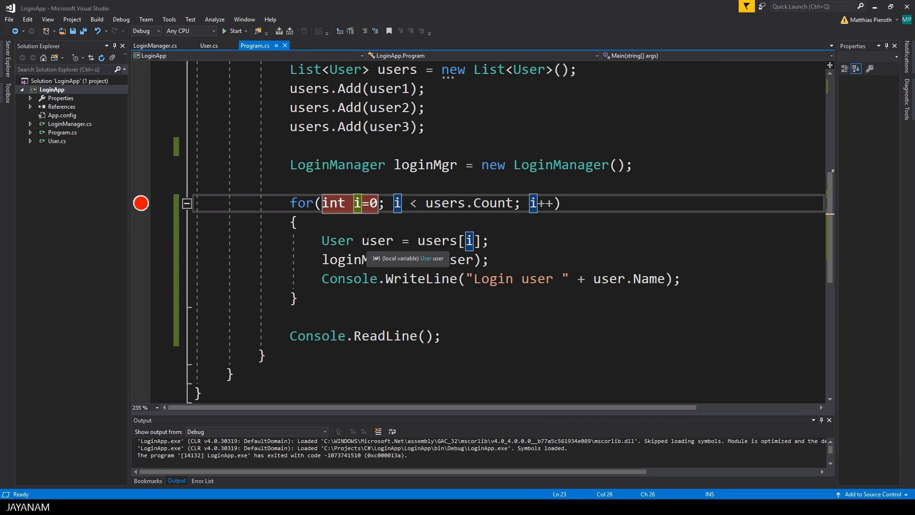
{"action": "left_click", "coordinate": [122, 19]}
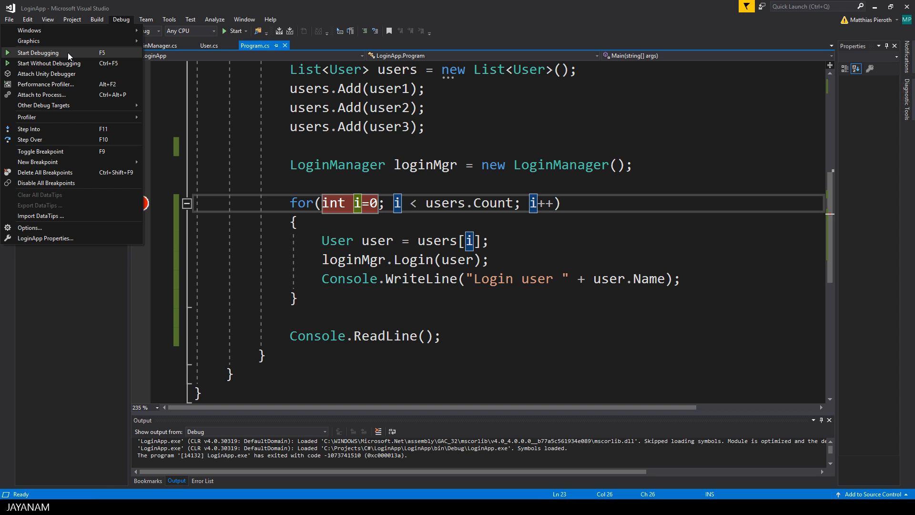
{"action": "left_click", "coordinate": [37, 52]}
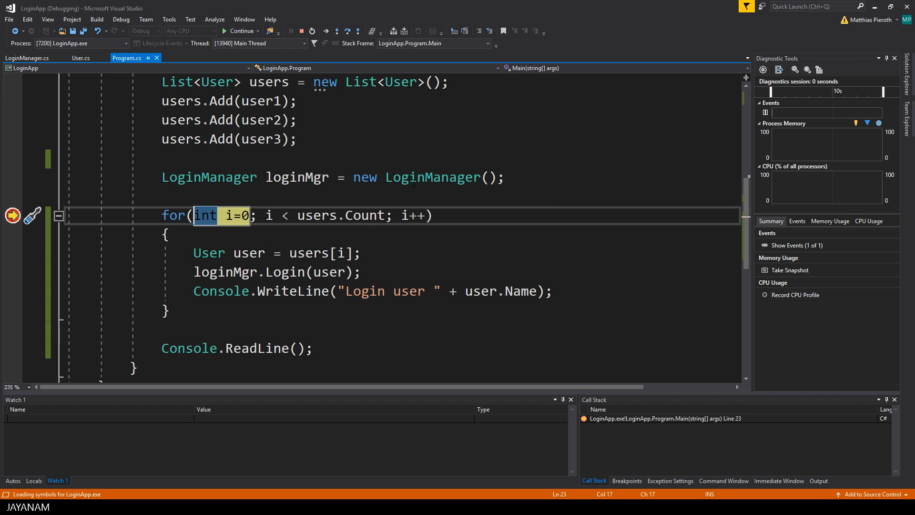
{"action": "mouse_move", "coordinate": [336, 30]}
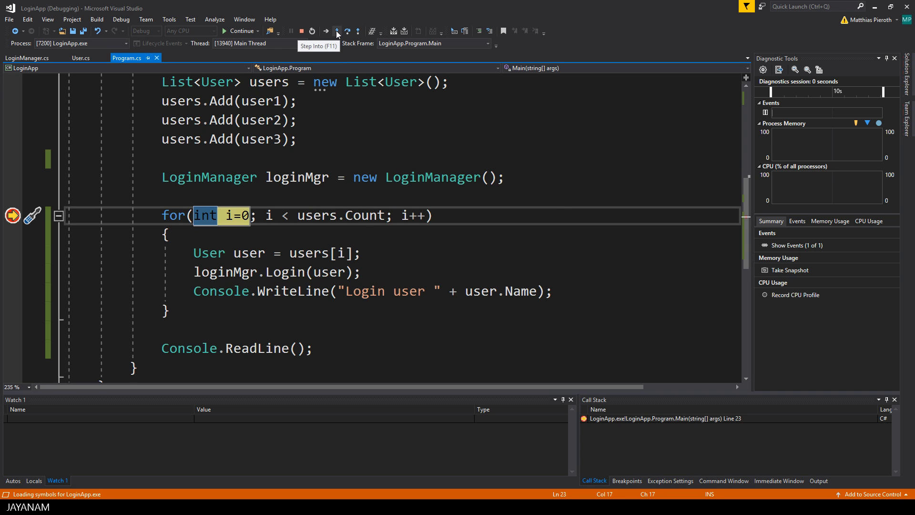
{"action": "mouse_move", "coordinate": [350, 30]}
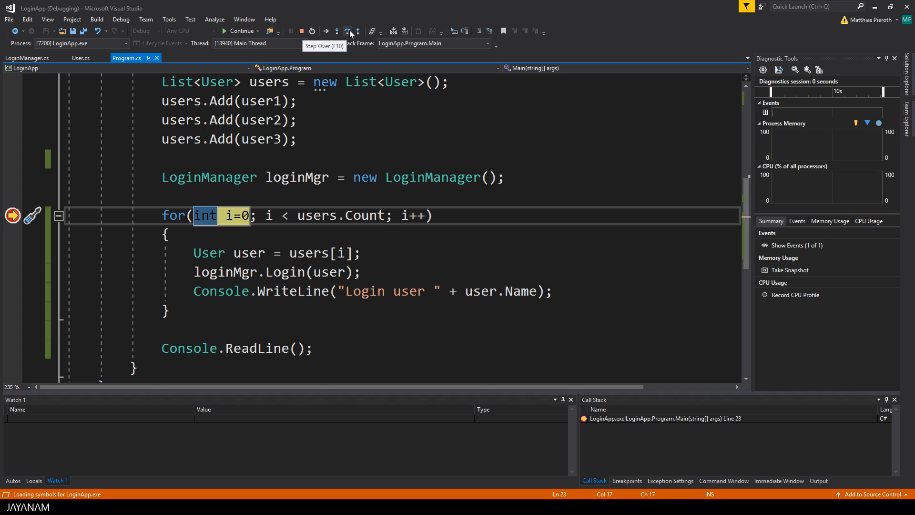
Step over the loop statements iteration by iteration, inspecting each user's Name.
{"action": "left_click", "coordinate": [349, 31]}
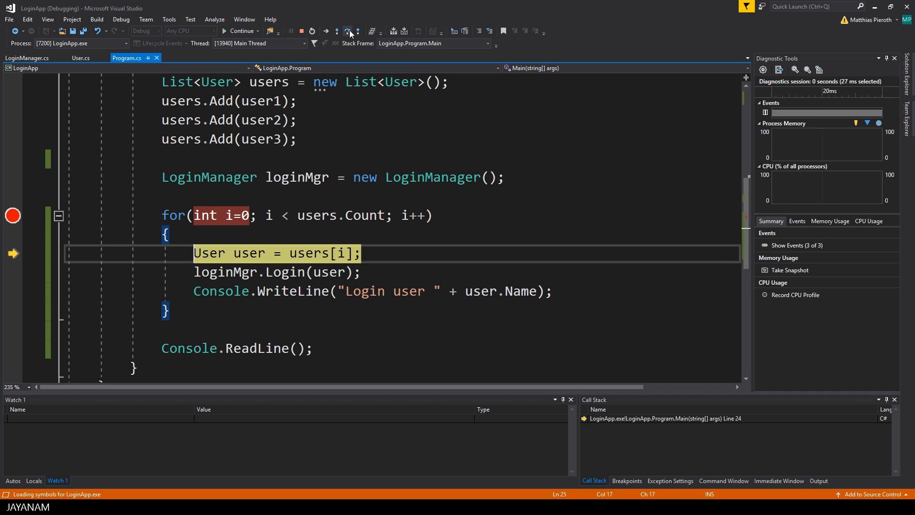
{"action": "left_click", "coordinate": [349, 31]}
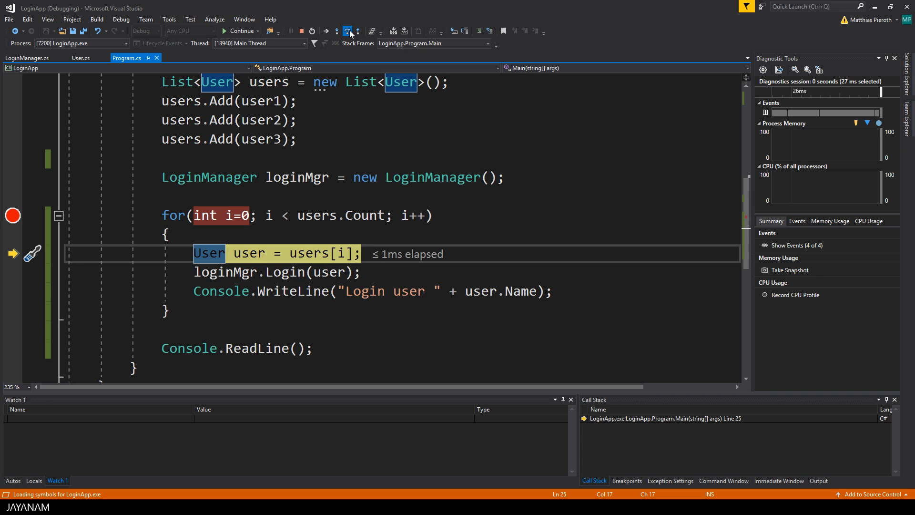
{"action": "left_click", "coordinate": [347, 30]}
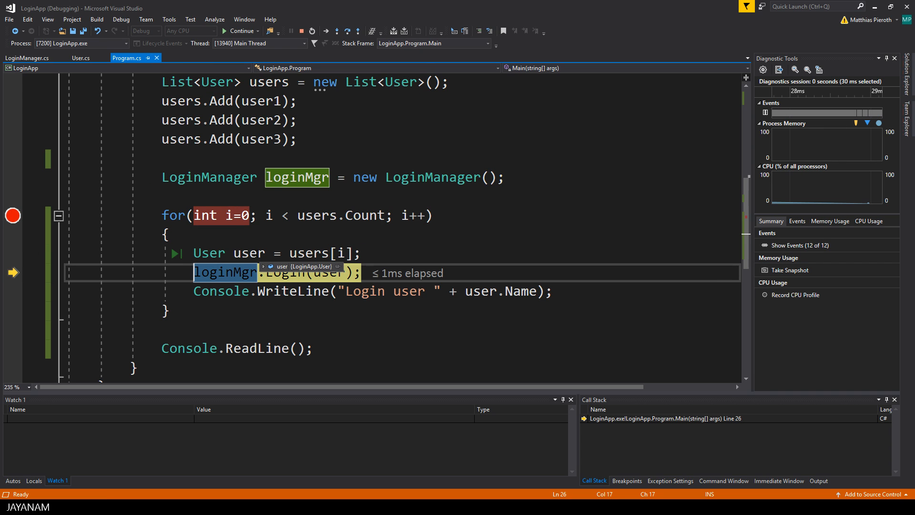
{"action": "left_click", "coordinate": [263, 266]}
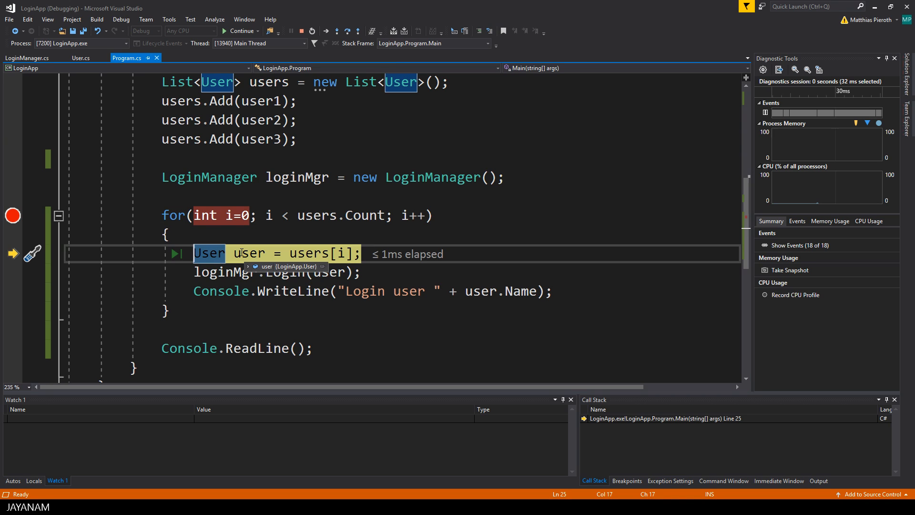
{"action": "key", "text": "F10"}
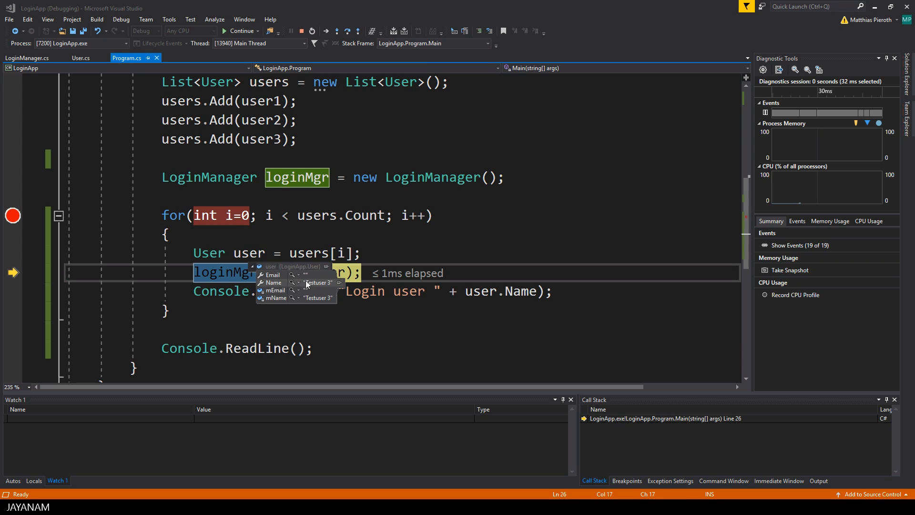
{"action": "key", "text": "F10"}
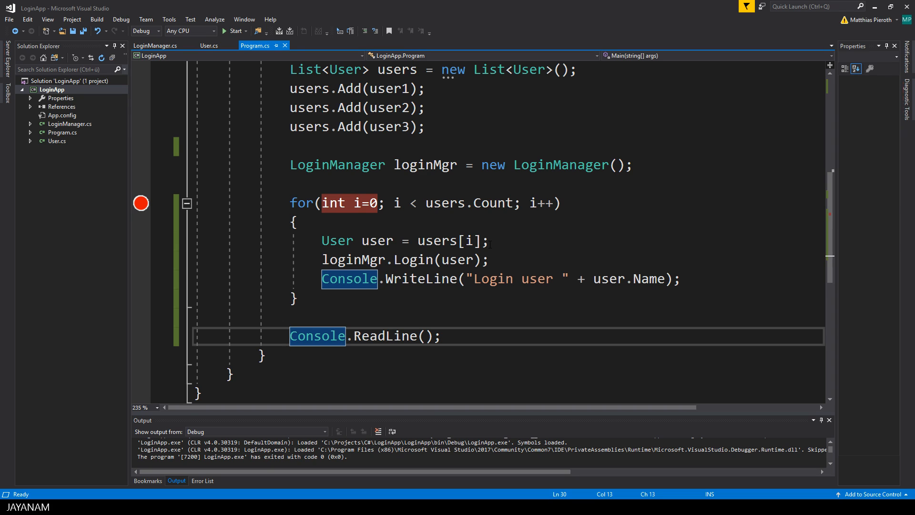
Comment out the whole for loop and begin foreach (User user in users).
{"action": "left_click_drag", "start_coordinate": [290, 202], "coordinate": [297, 300]}
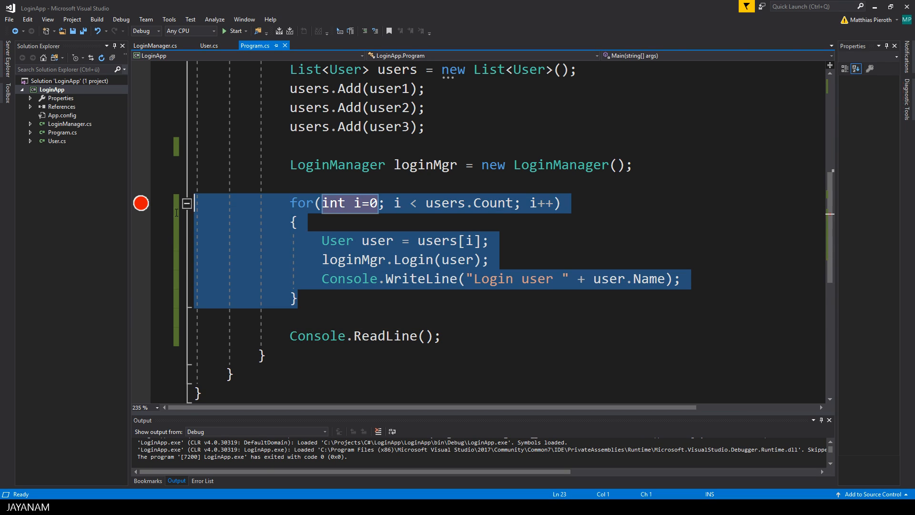
{"action": "key", "text": "ctrl+k ctrl+c"}
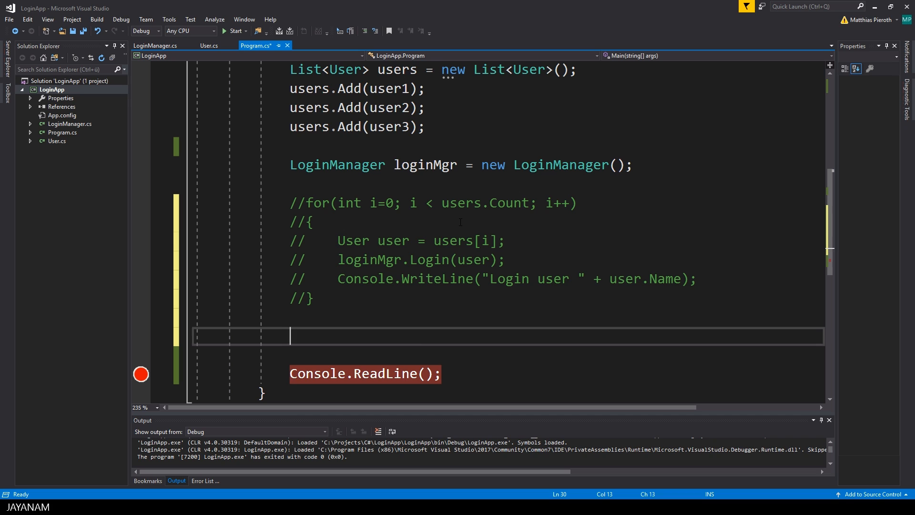
{"action": "type", "text": "foreach"}
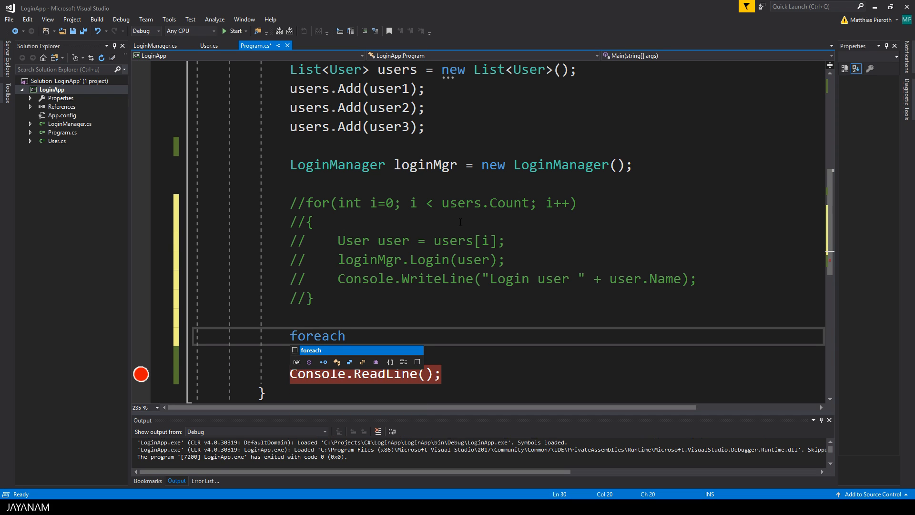
{"action": "type", "text": "(User user in users"}
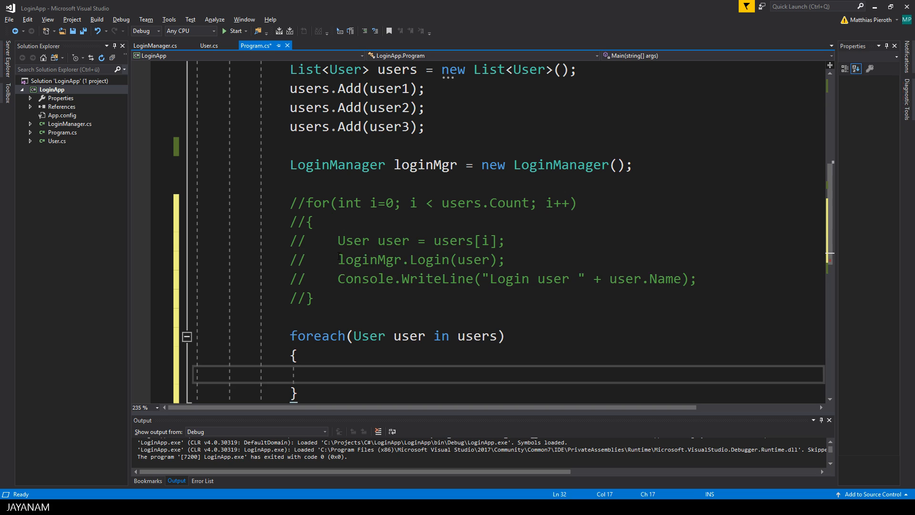
Fill the foreach body with the Login and WriteLine calls and save Program.cs.
{"action": "left_click_drag", "start_coordinate": [338, 259], "coordinate": [685, 279]}
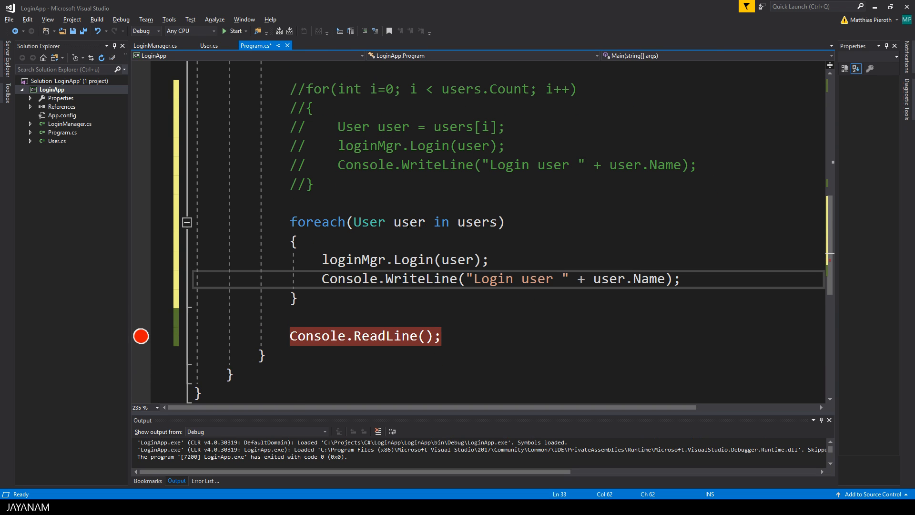
{"action": "key", "text": "ctrl+s"}
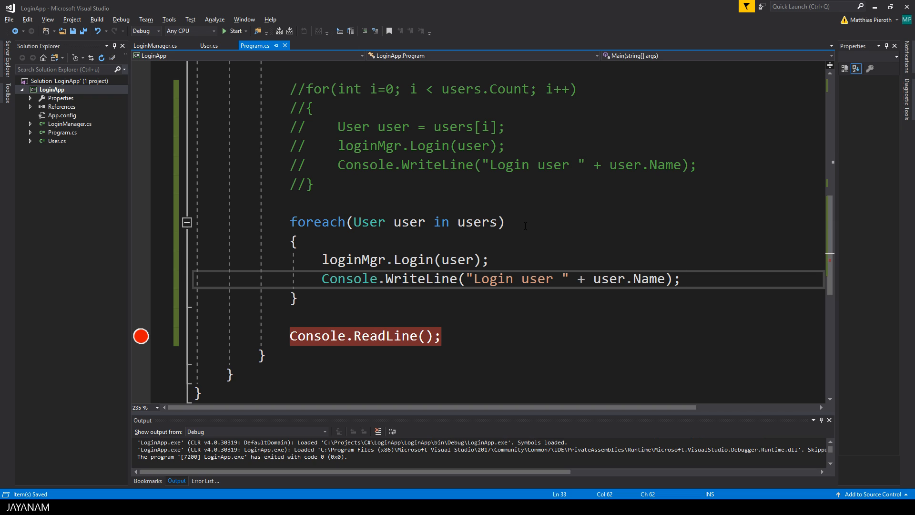
{"action": "left_click", "coordinate": [680, 279]}
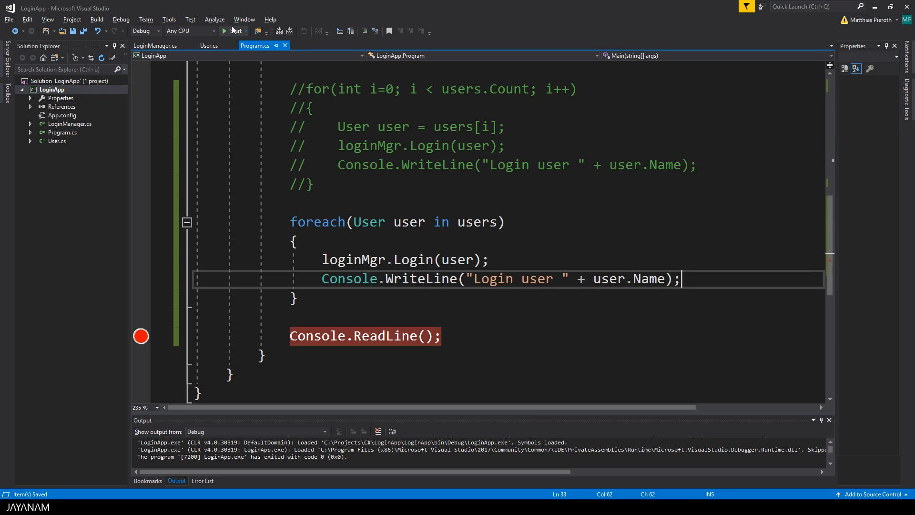
Run the foreach version under the debugger until it pauses at Console.ReadLine.
{"action": "left_click", "coordinate": [226, 31]}
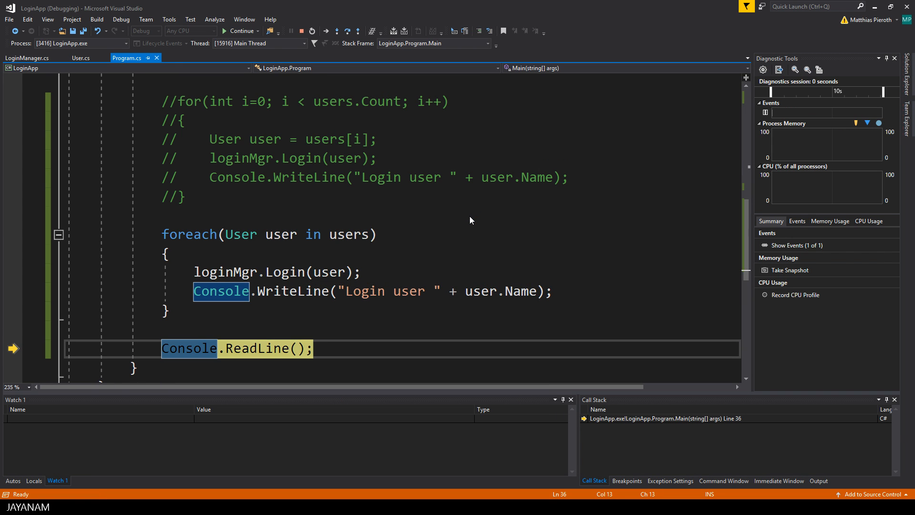
{"action": "left_click", "coordinate": [239, 30]}
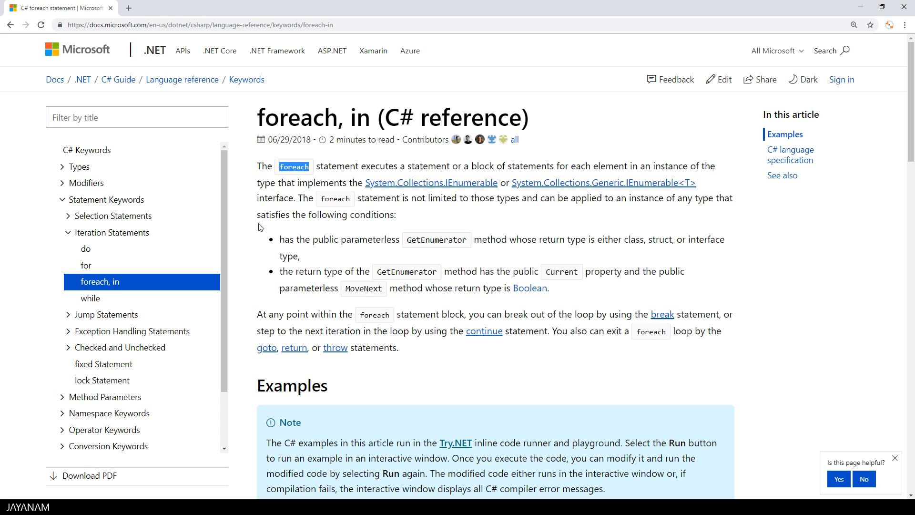
{"action": "mouse_move", "coordinate": [605, 183]}
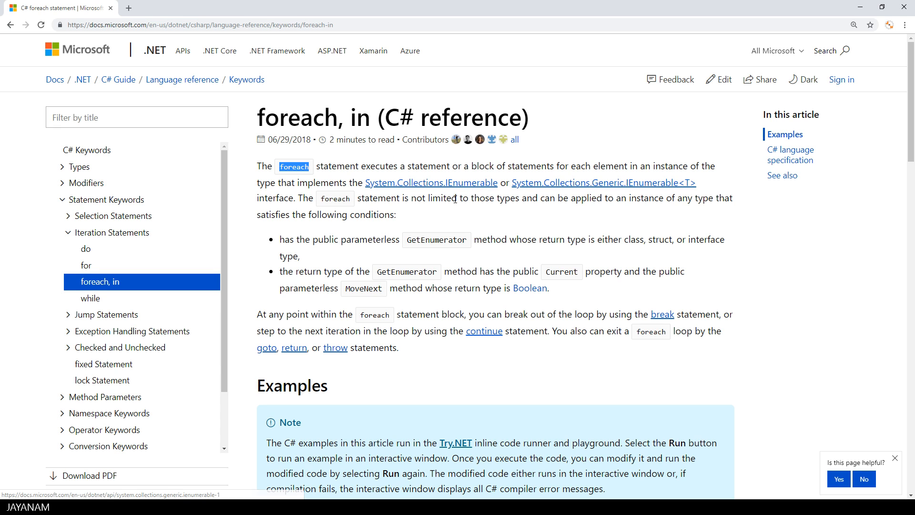
{"action": "mouse_move", "coordinate": [749, 202]}
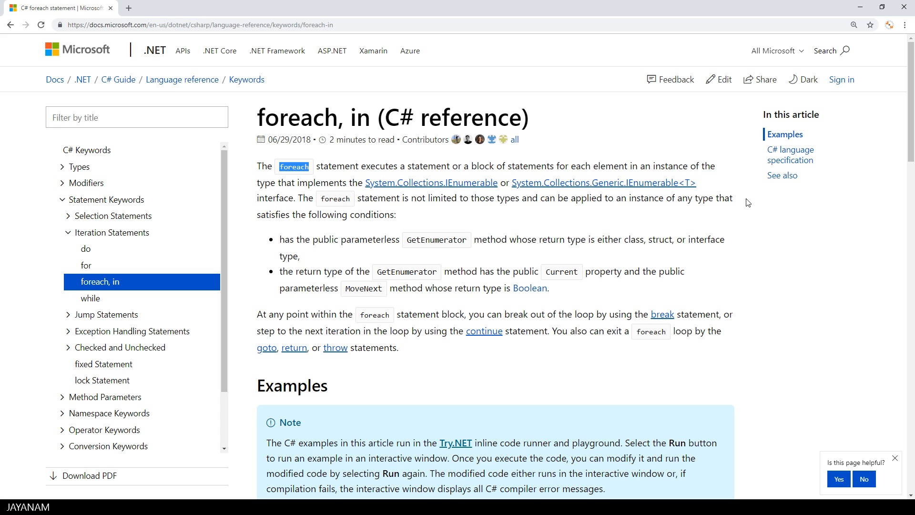
{"action": "mouse_move", "coordinate": [318, 251]}
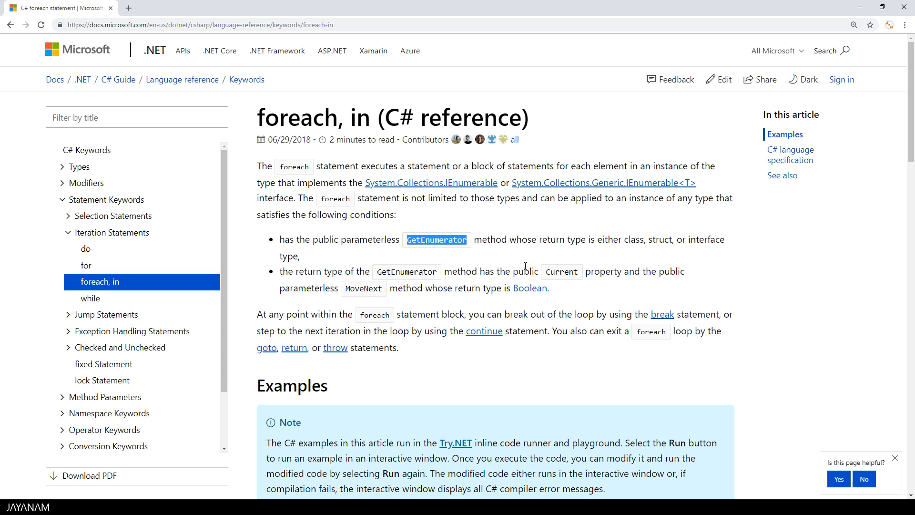
{"action": "mouse_move", "coordinate": [310, 267]}
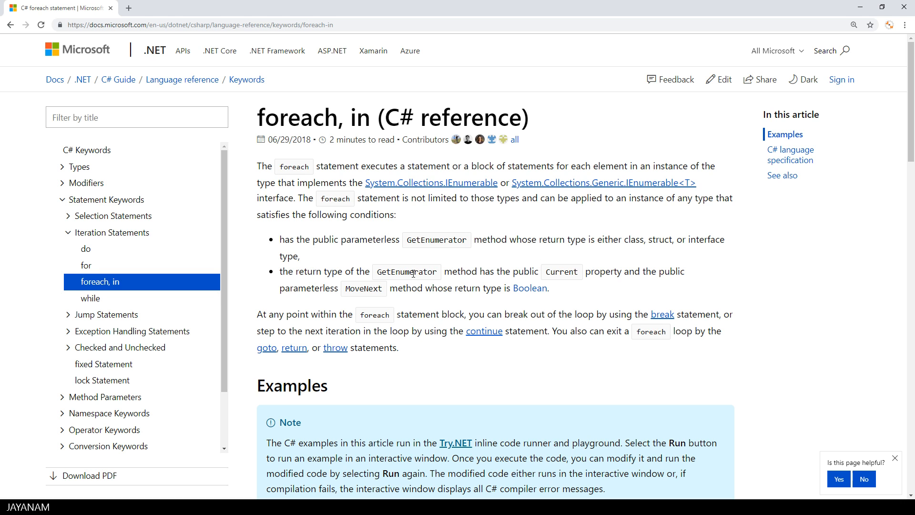
Highlight GetEnumerator in the foreach, in C# reference article.
{"action": "double_click", "coordinate": [560, 272]}
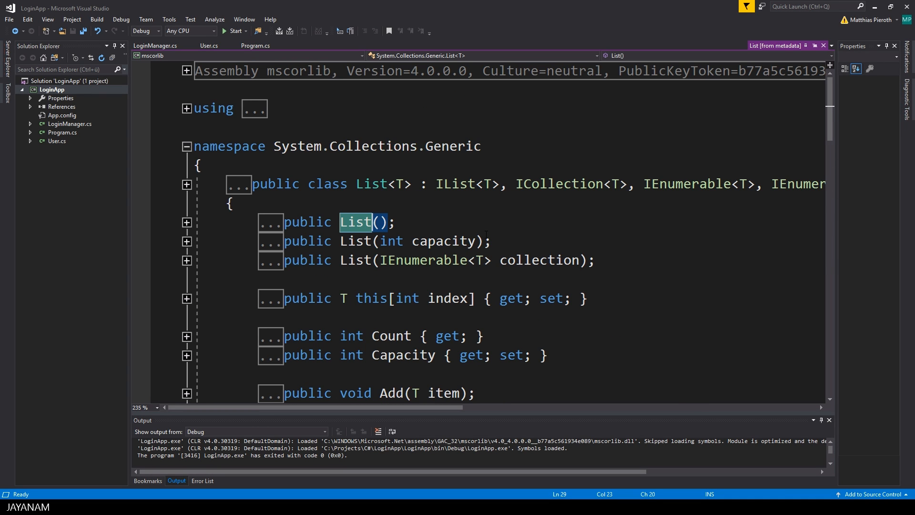
Scroll the List<T> metadata to reveal it implements IList<T>, ICollection<T> and IEnumerable<T>.
{"action": "scroll", "scroll_direction": "right", "scroll_amount": 3}
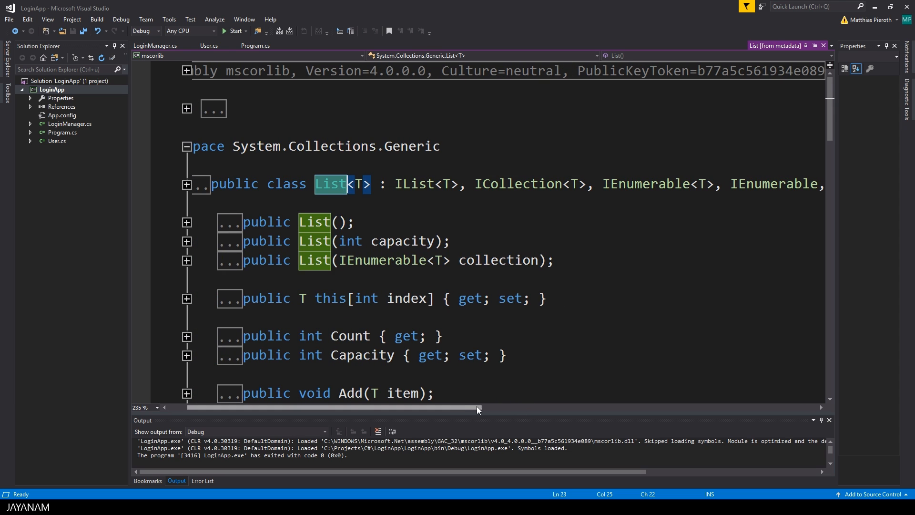
{"action": "scroll", "scroll_direction": "right", "scroll_amount": 3}
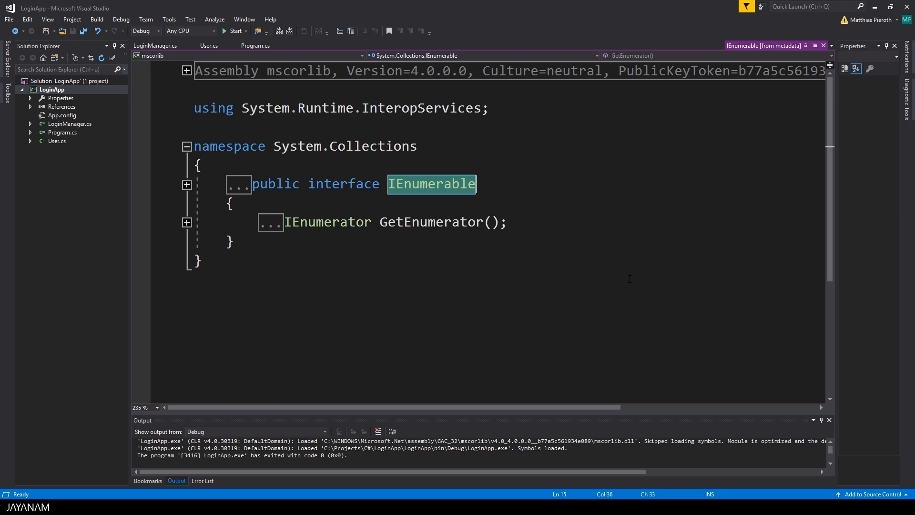
{"action": "mouse_move", "coordinate": [316, 223]}
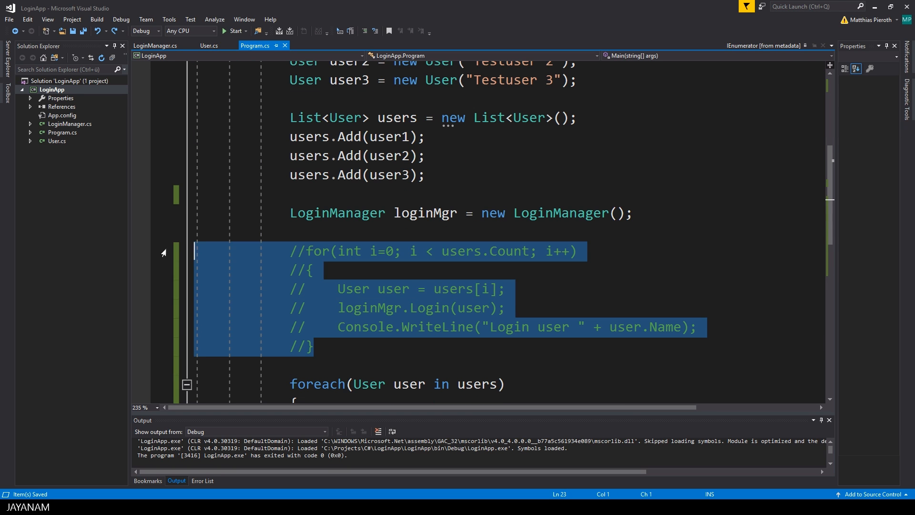
Delete the commented-out for loop, leaving only the foreach loop, and highlight the Login call.
{"action": "key", "text": "Delete"}
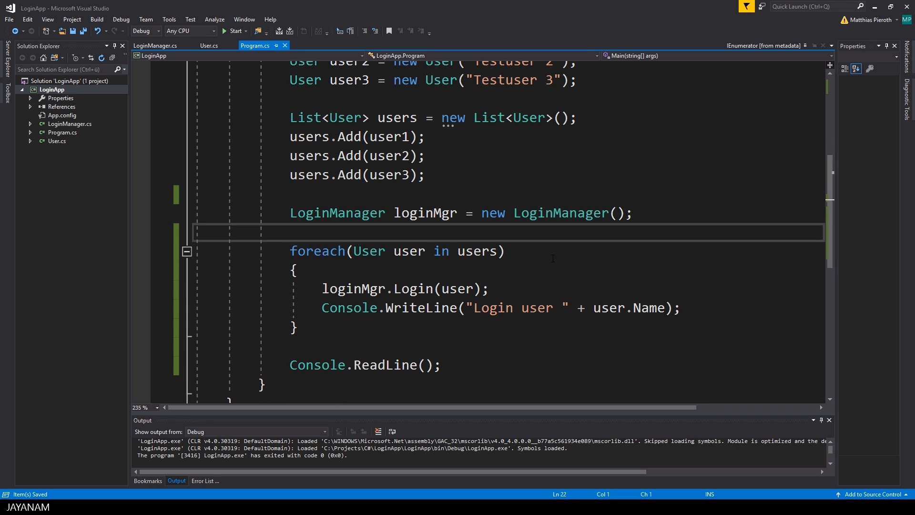
{"action": "double_click", "coordinate": [415, 288]}
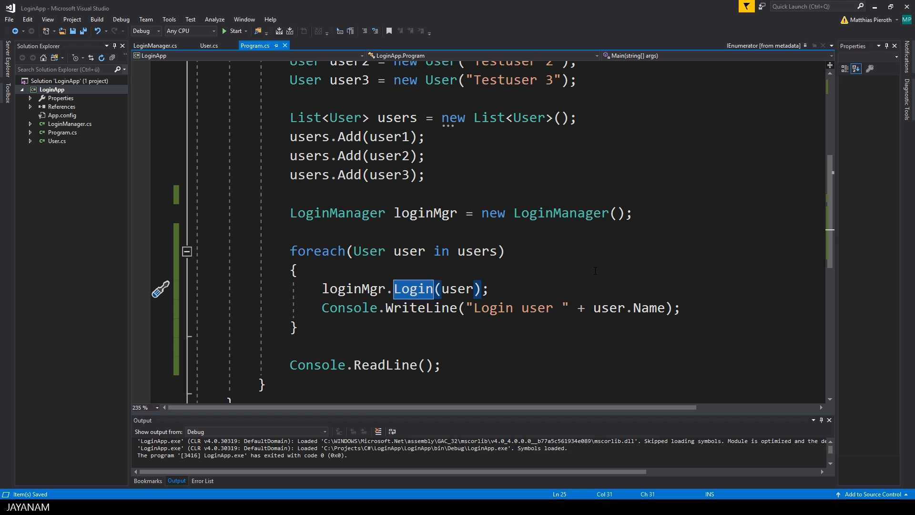